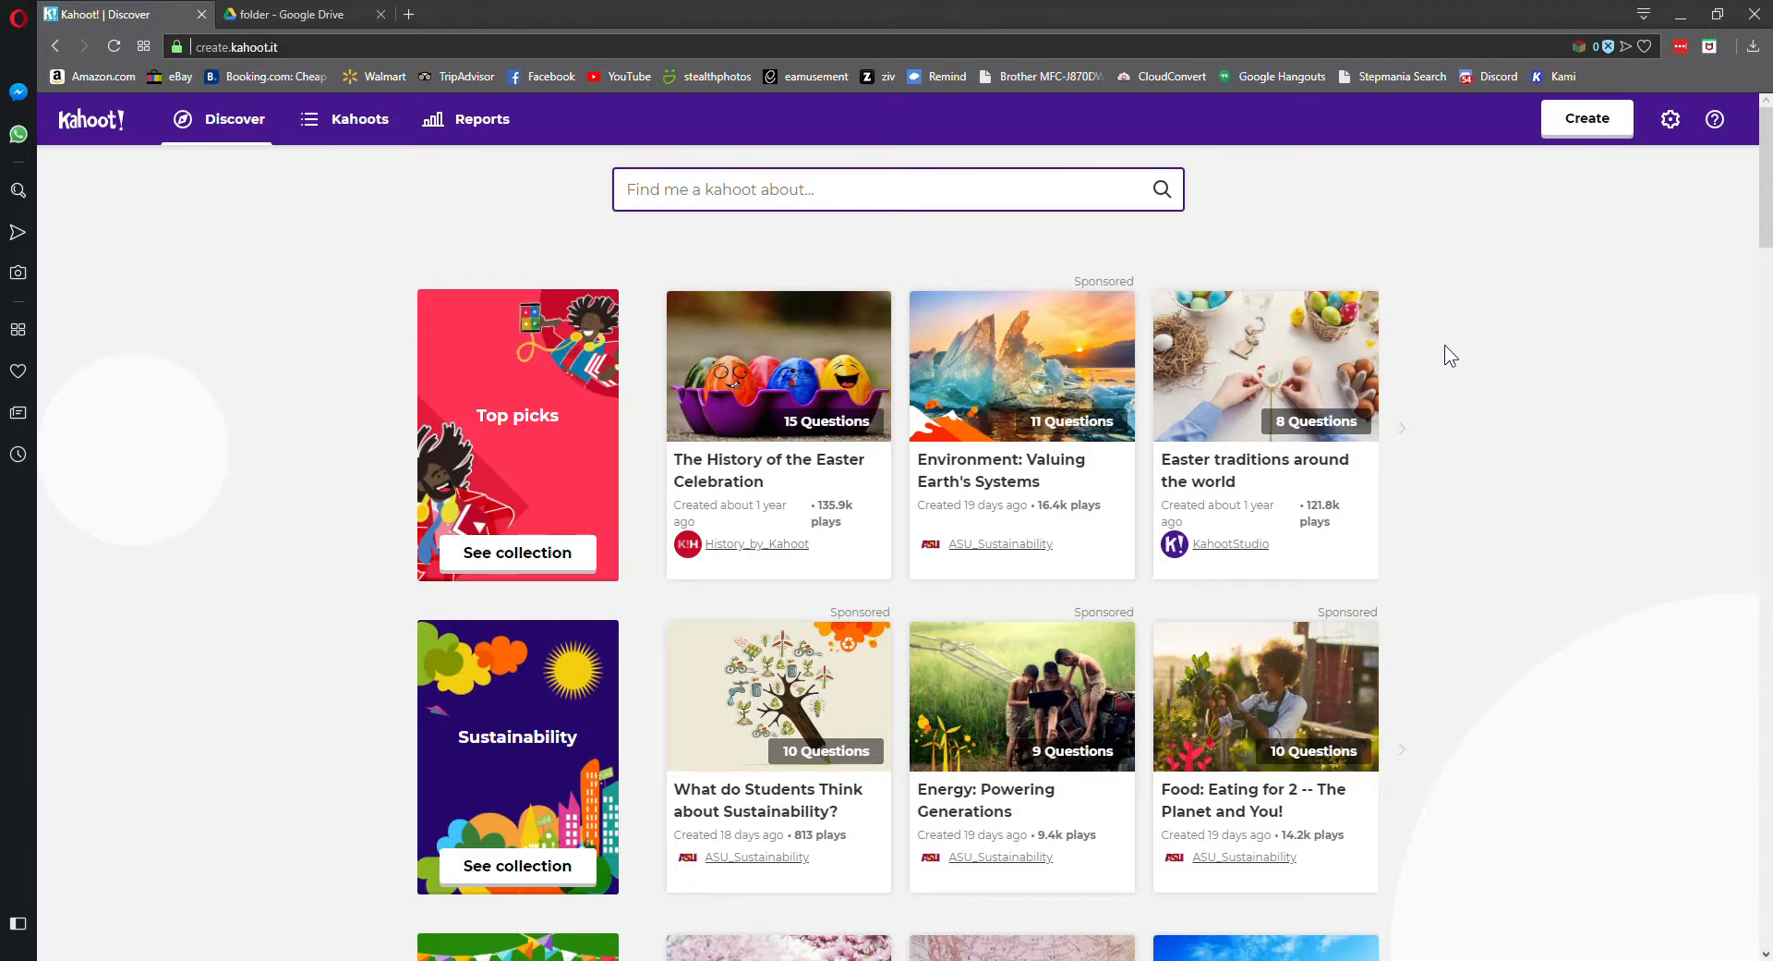
pyautogui.moveTo(1491, 455)
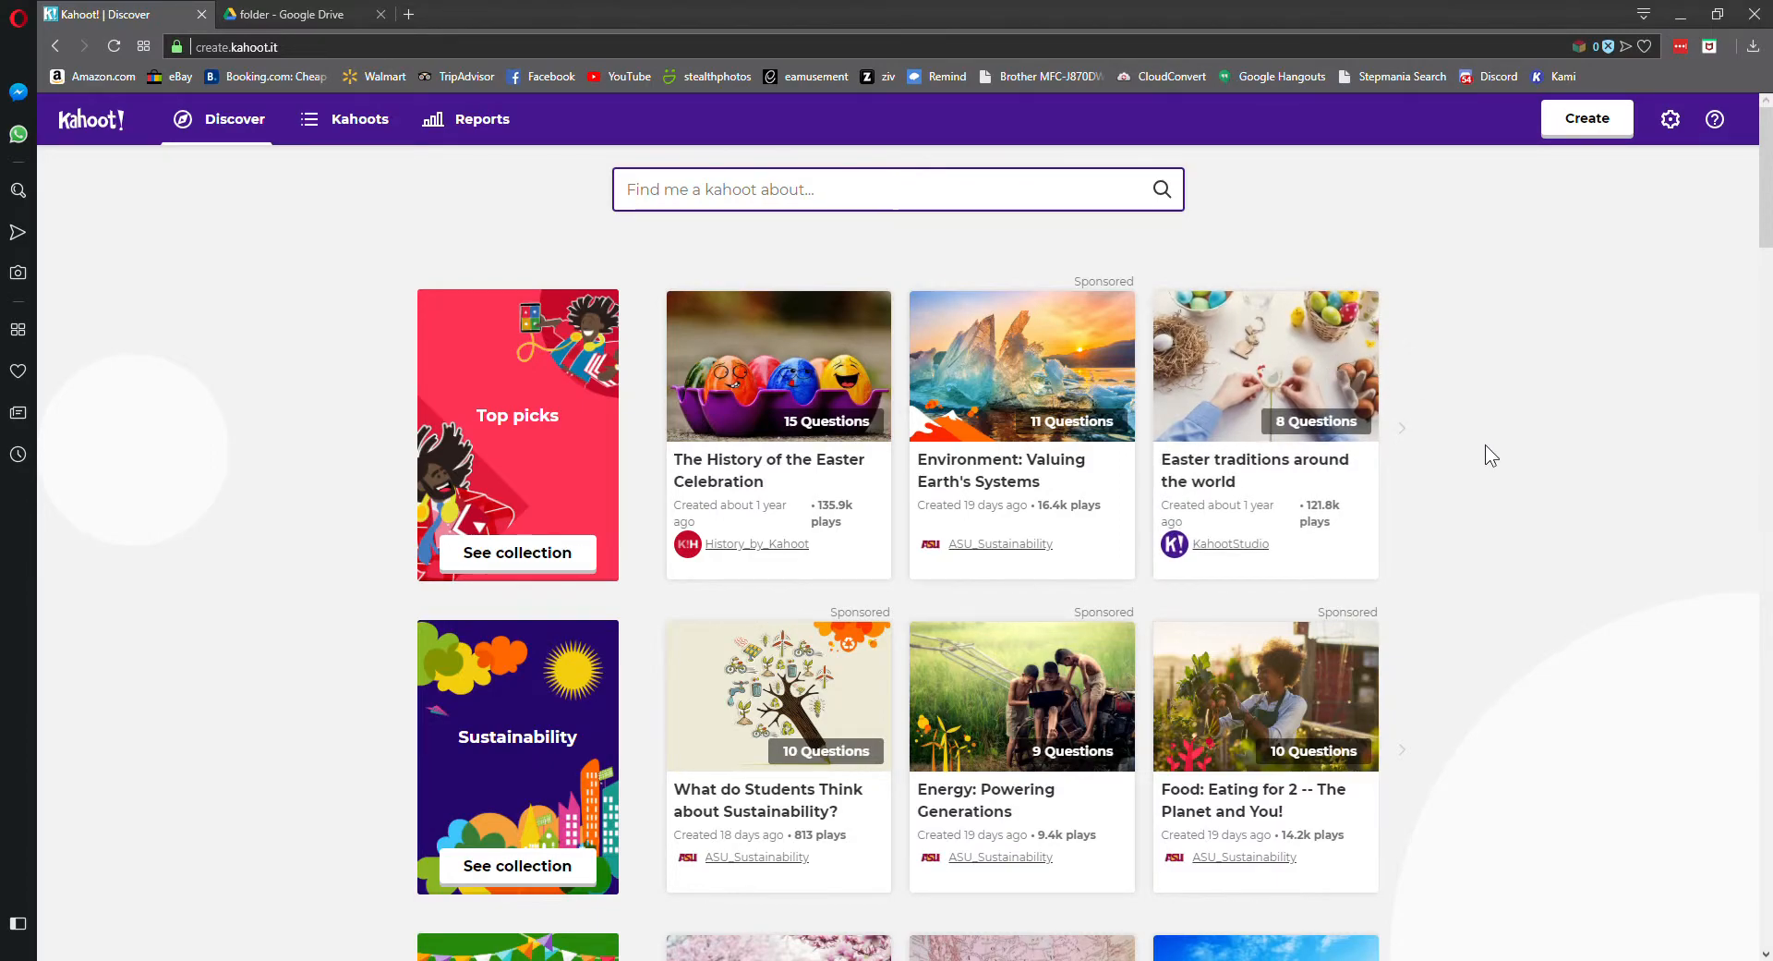
pyautogui.moveTo(1623, 682)
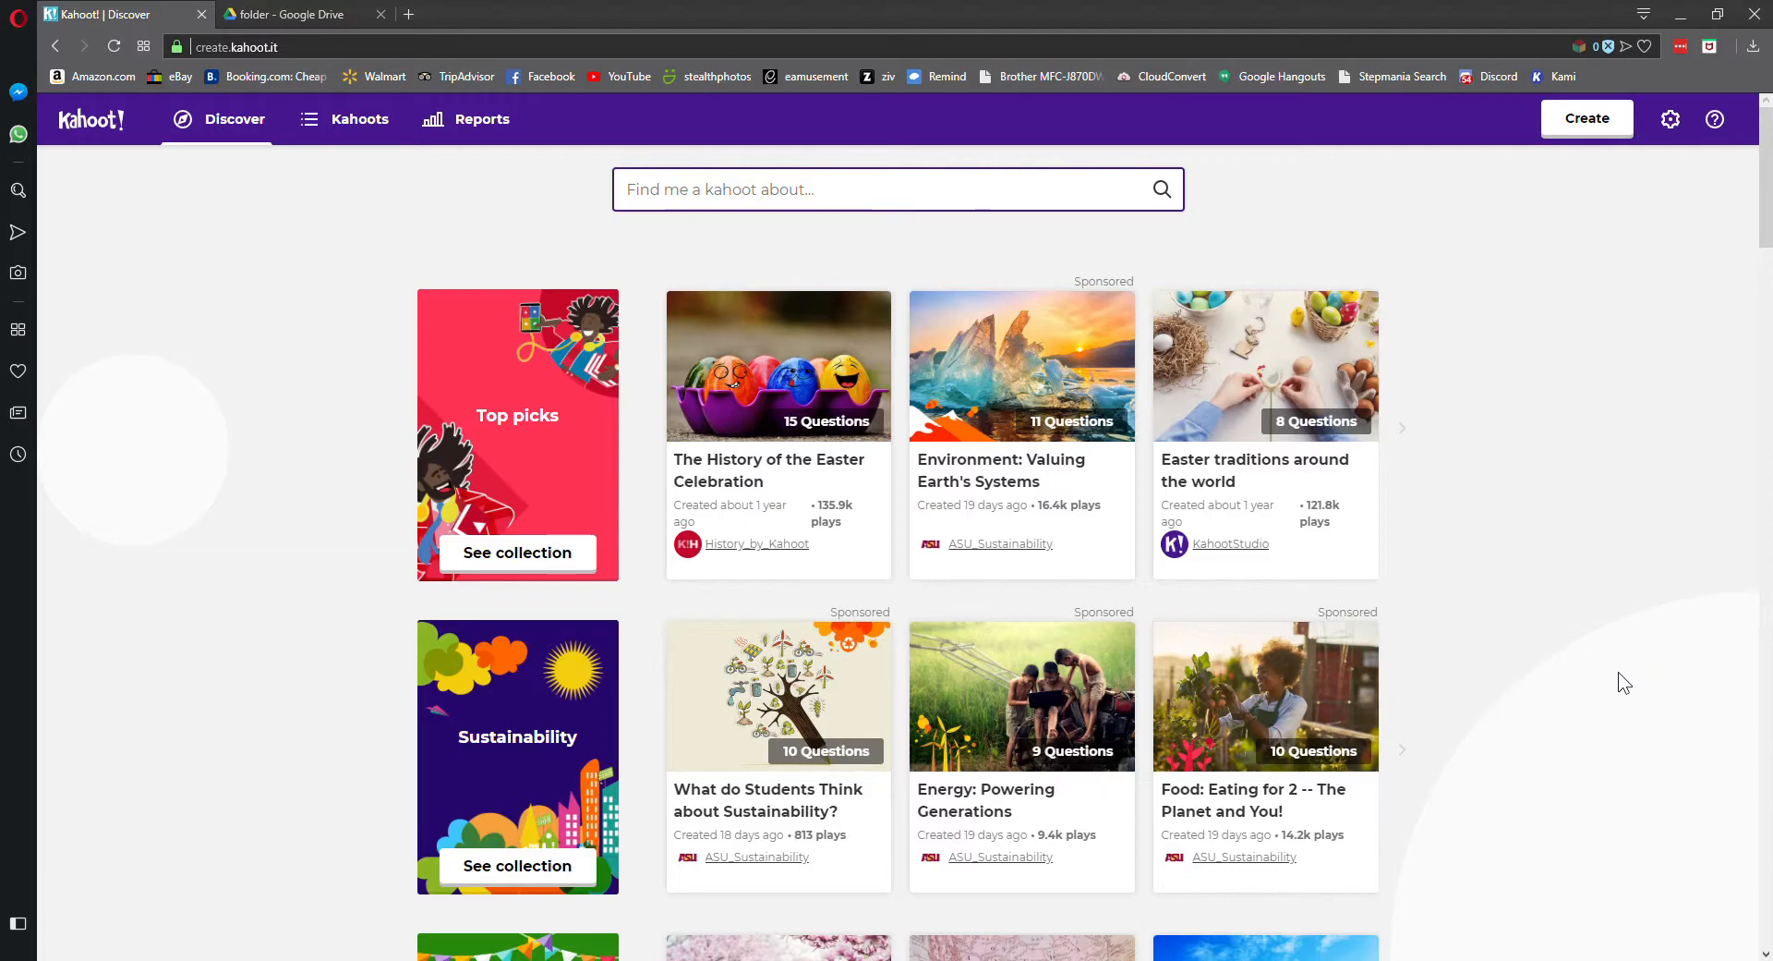
pyautogui.moveTo(1546, 700)
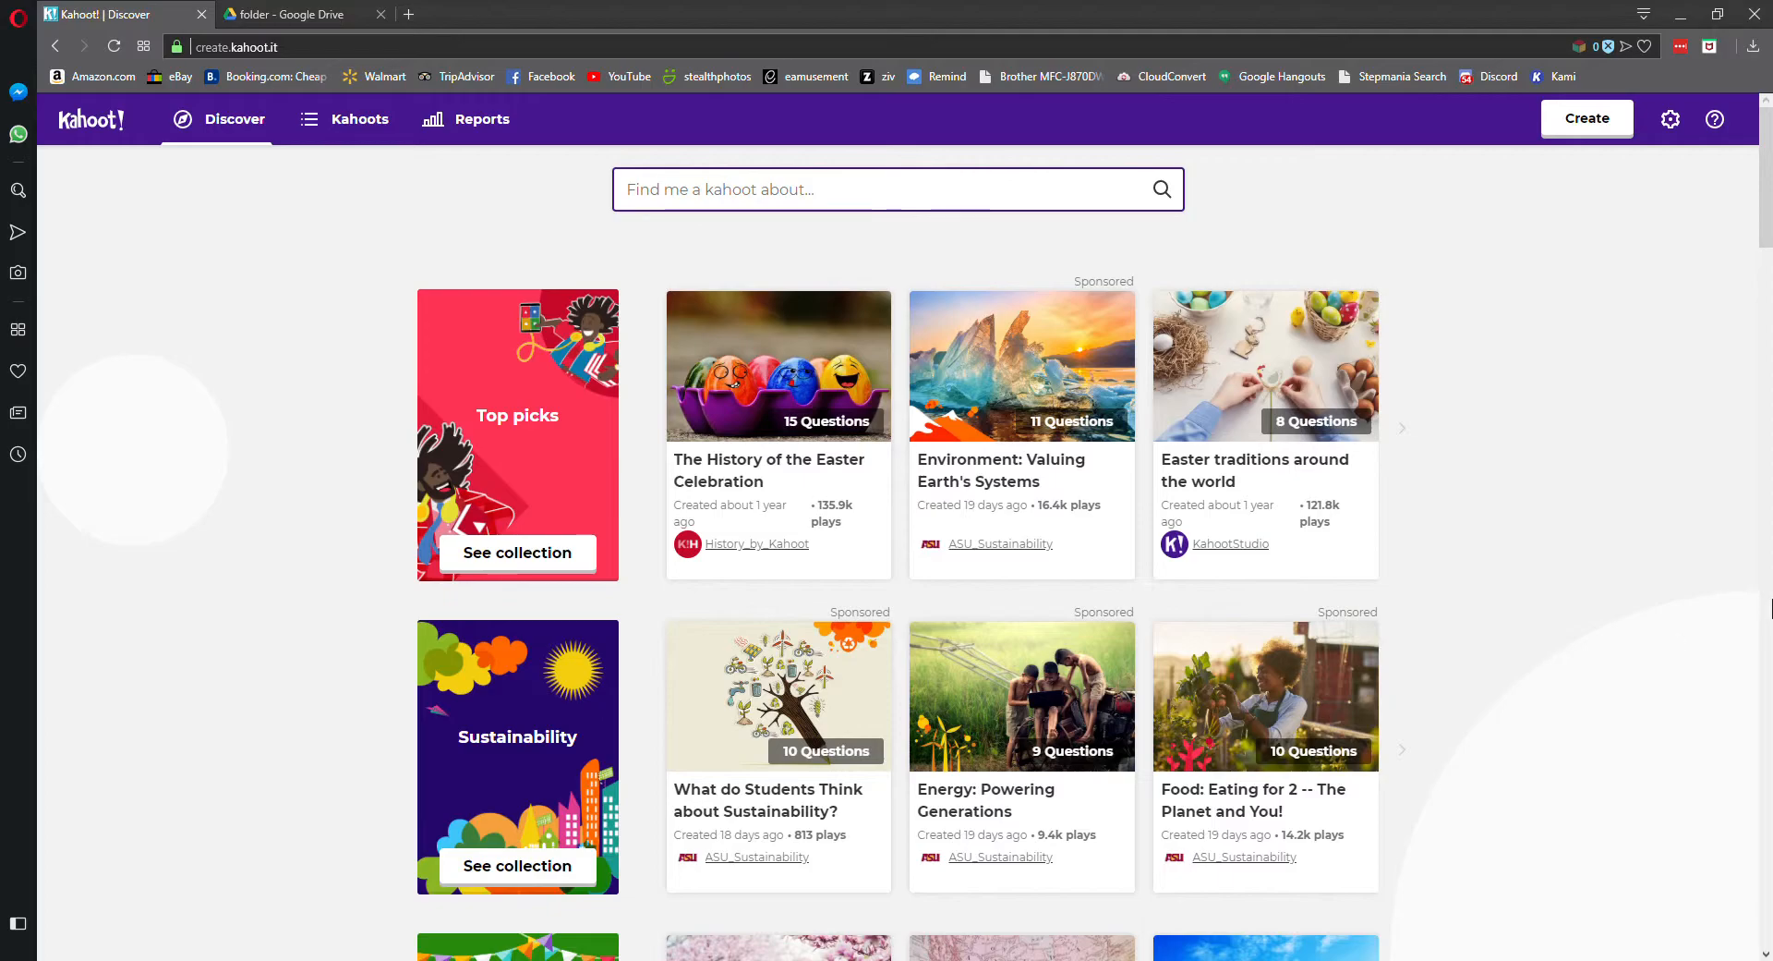
pyautogui.moveTo(1644, 436)
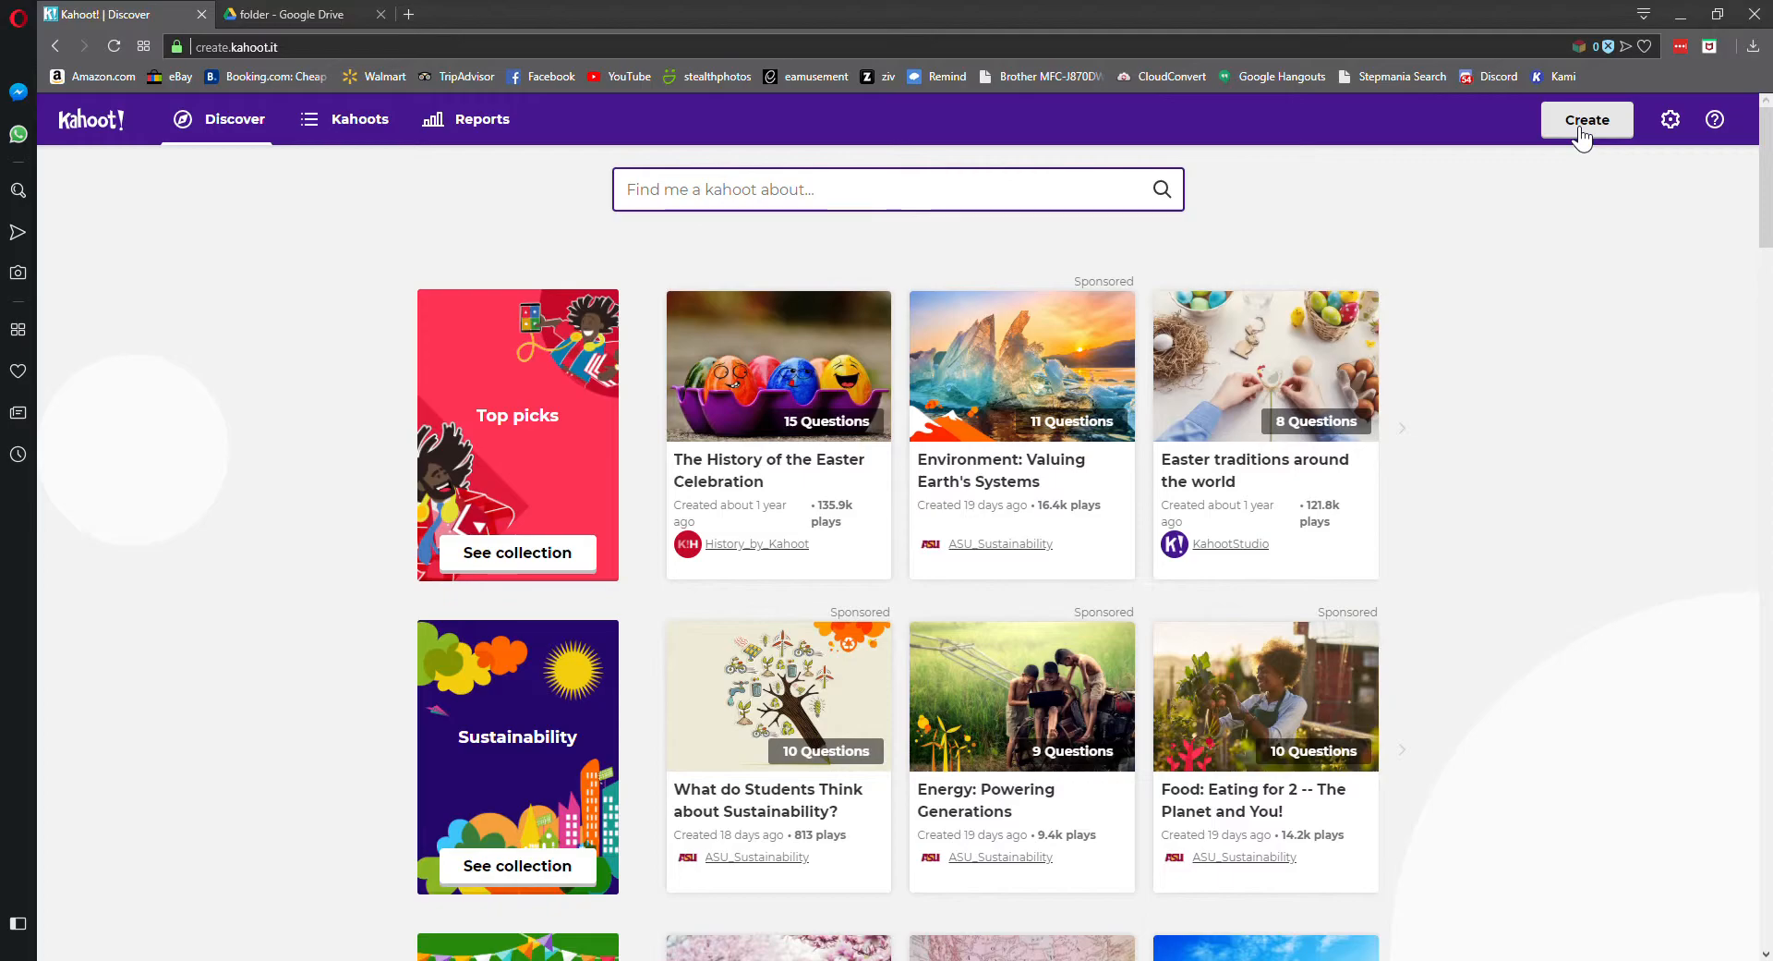
# Create a new quiz, restore the unsaved kahoot draft, and continue to the question overview
pyautogui.click(1586, 120)
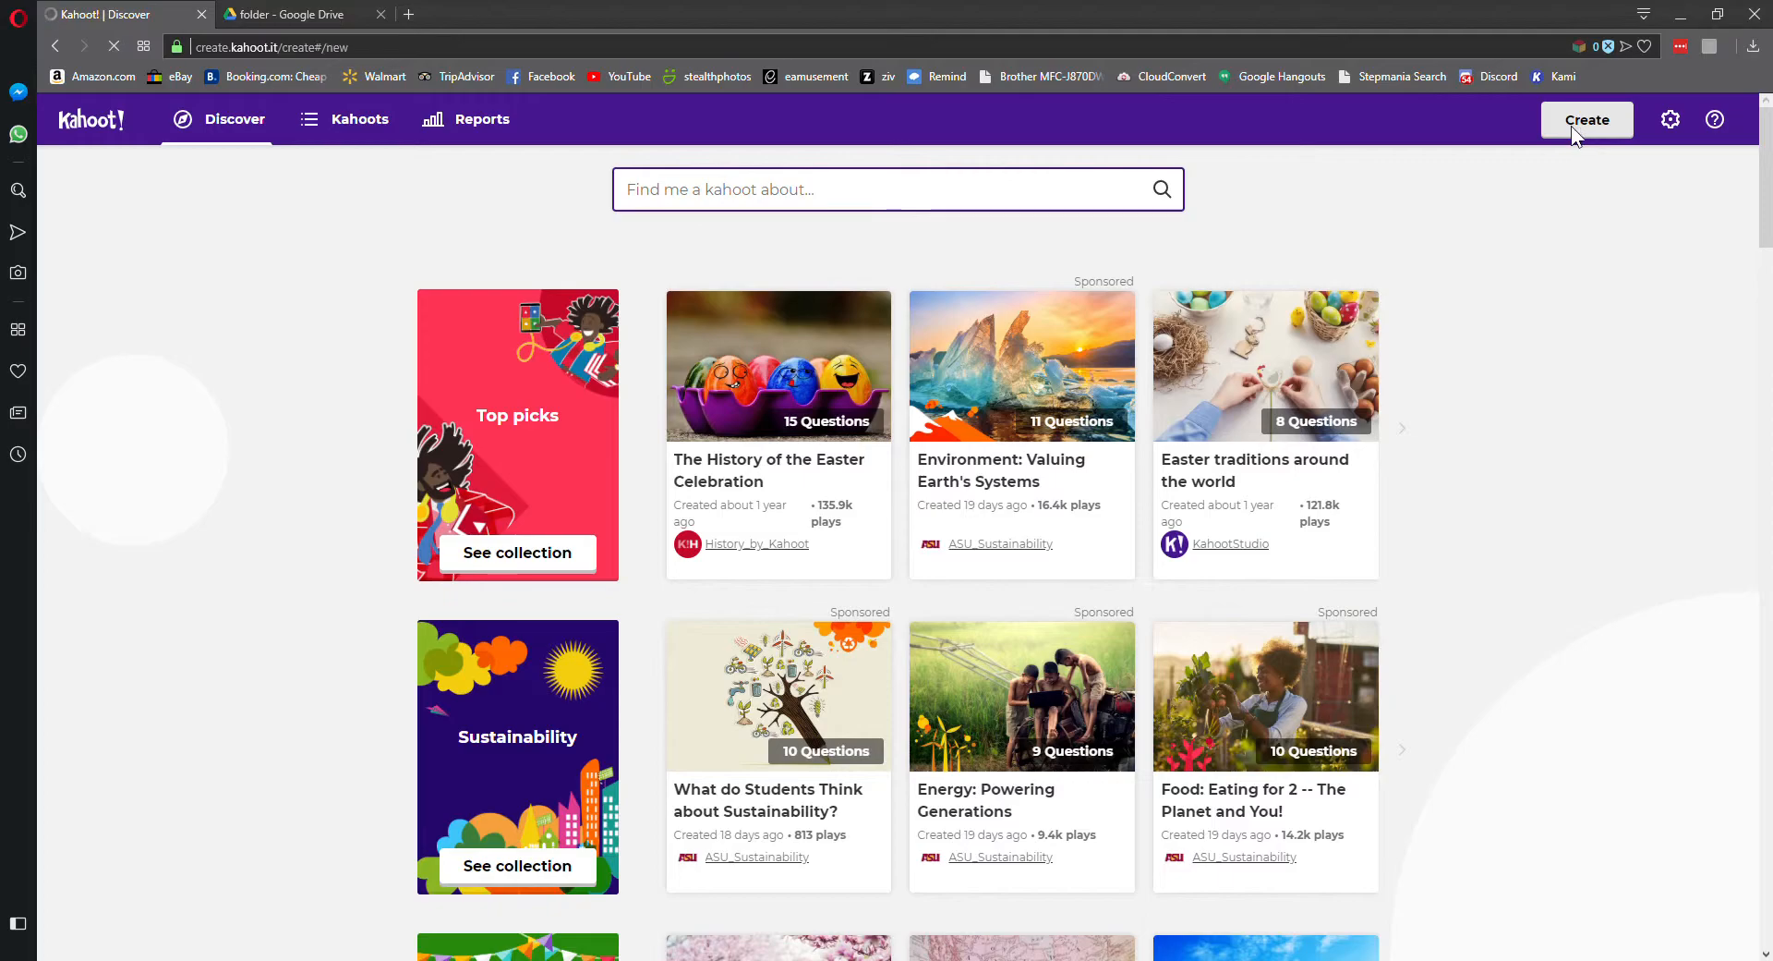
pyautogui.click(1586, 119)
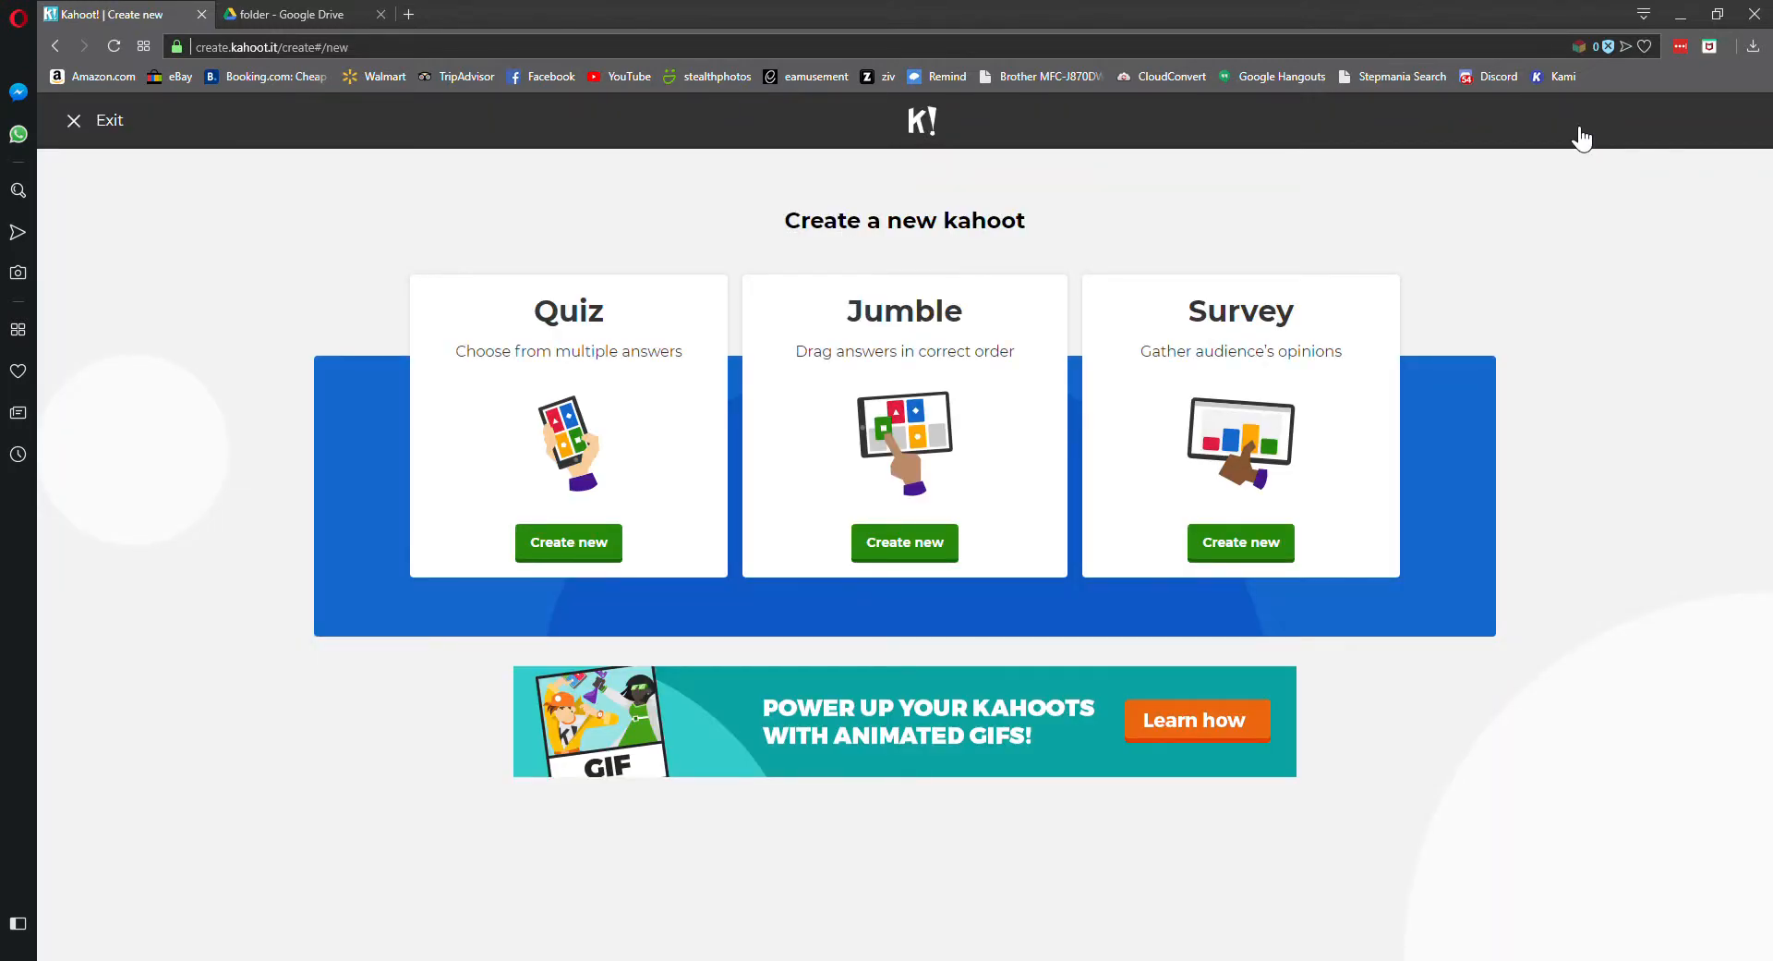
pyautogui.click(568, 542)
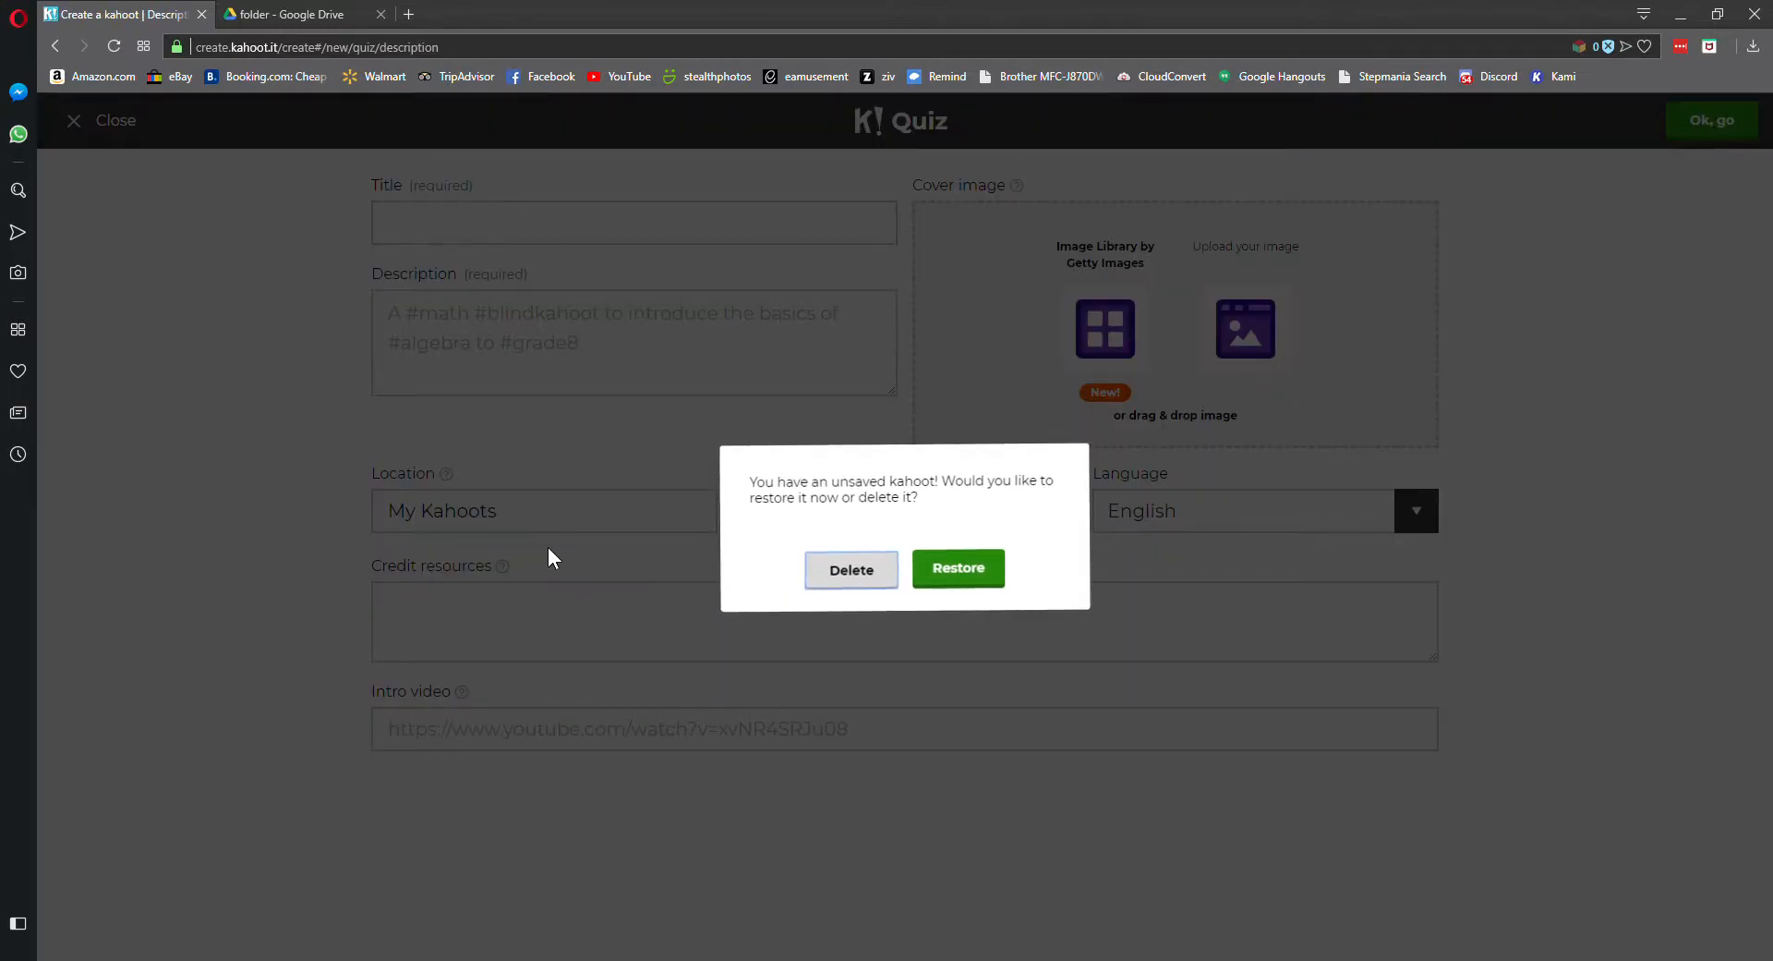
pyautogui.moveTo(958, 568)
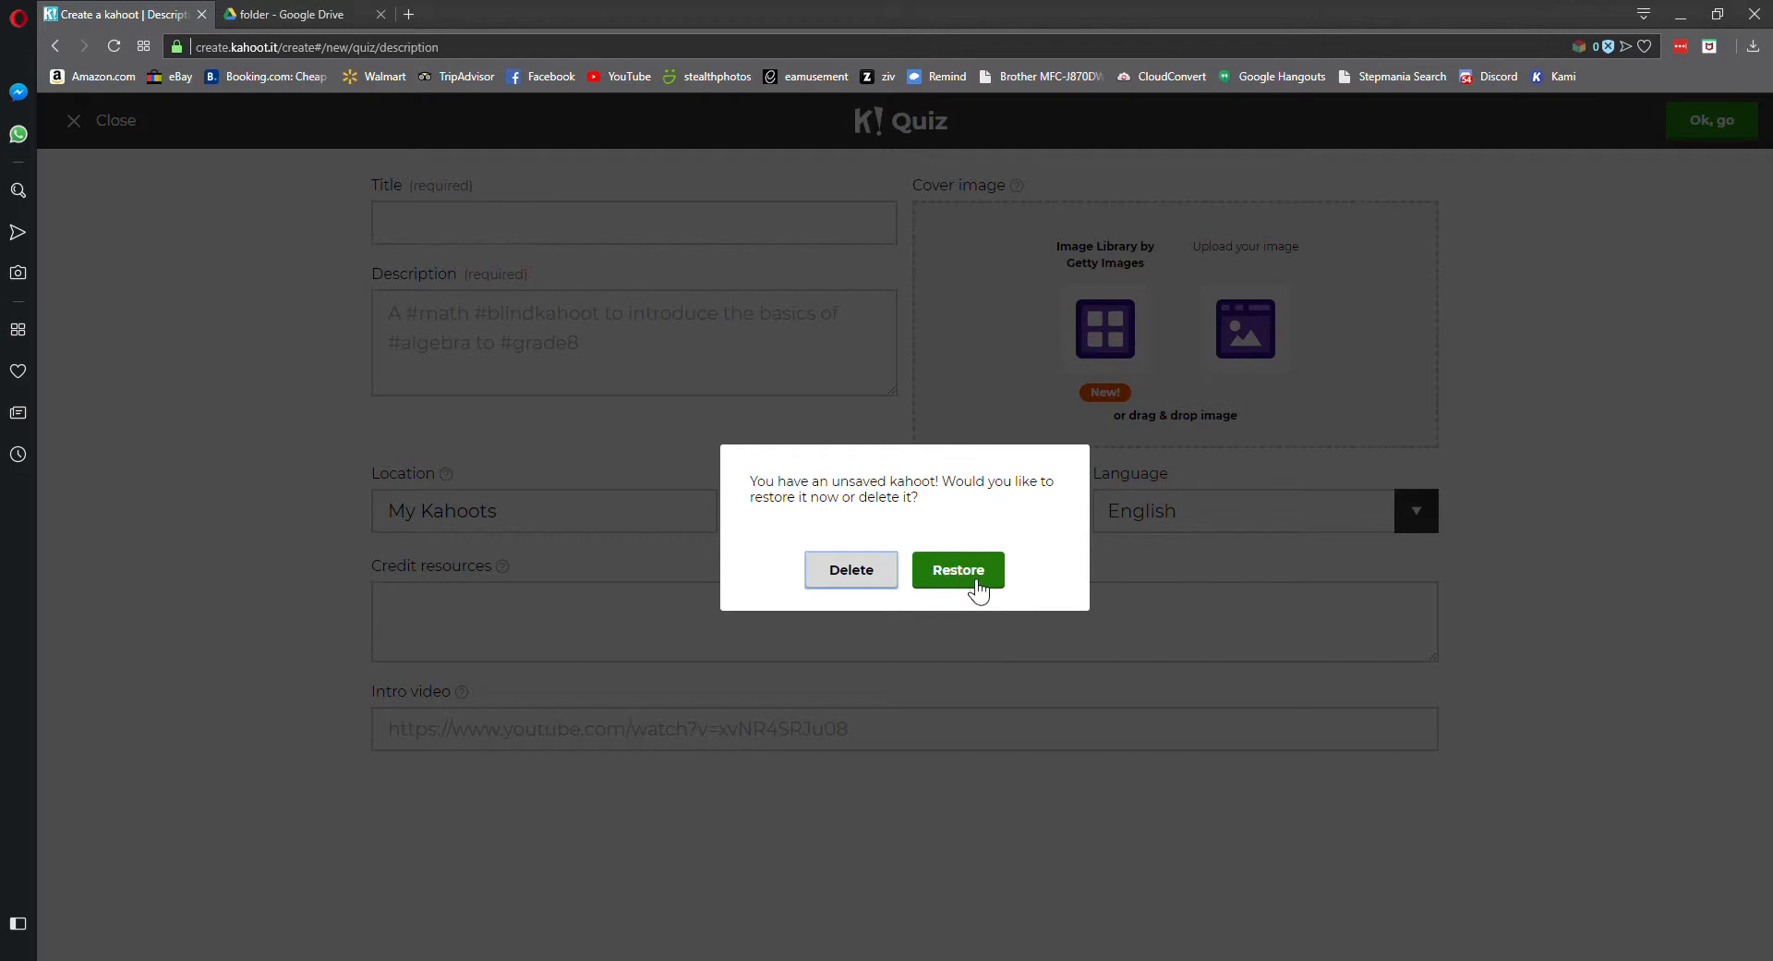
pyautogui.click(957, 569)
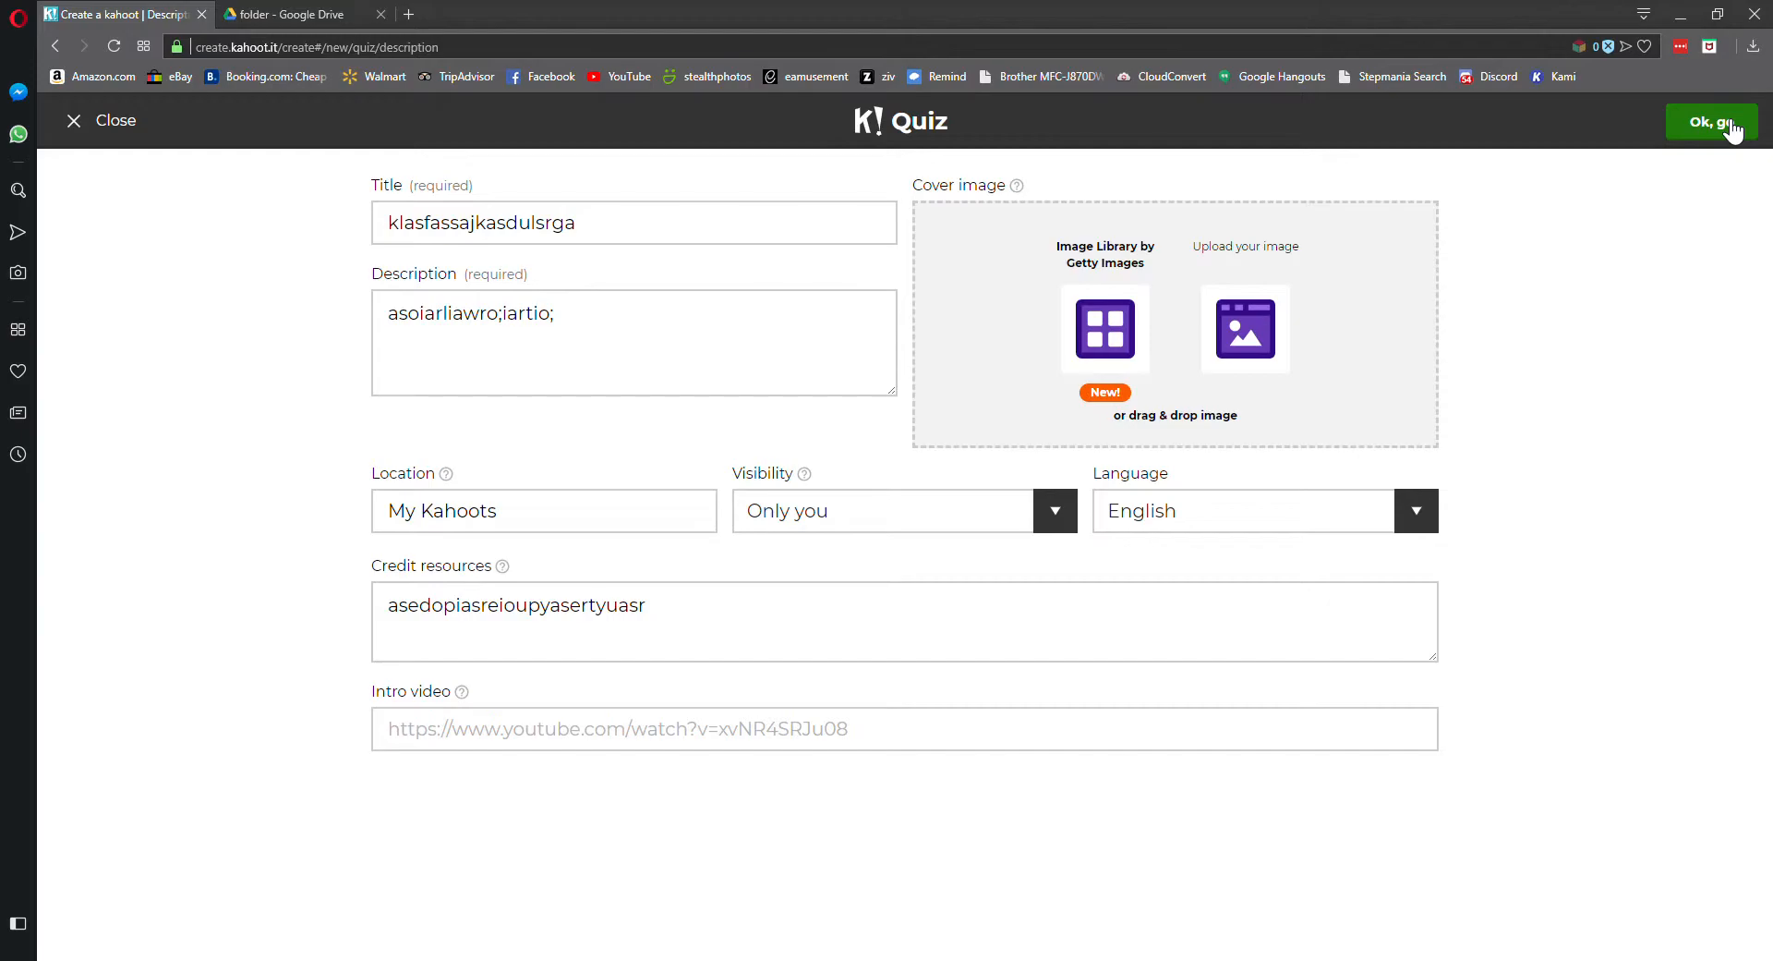
pyautogui.click(1709, 121)
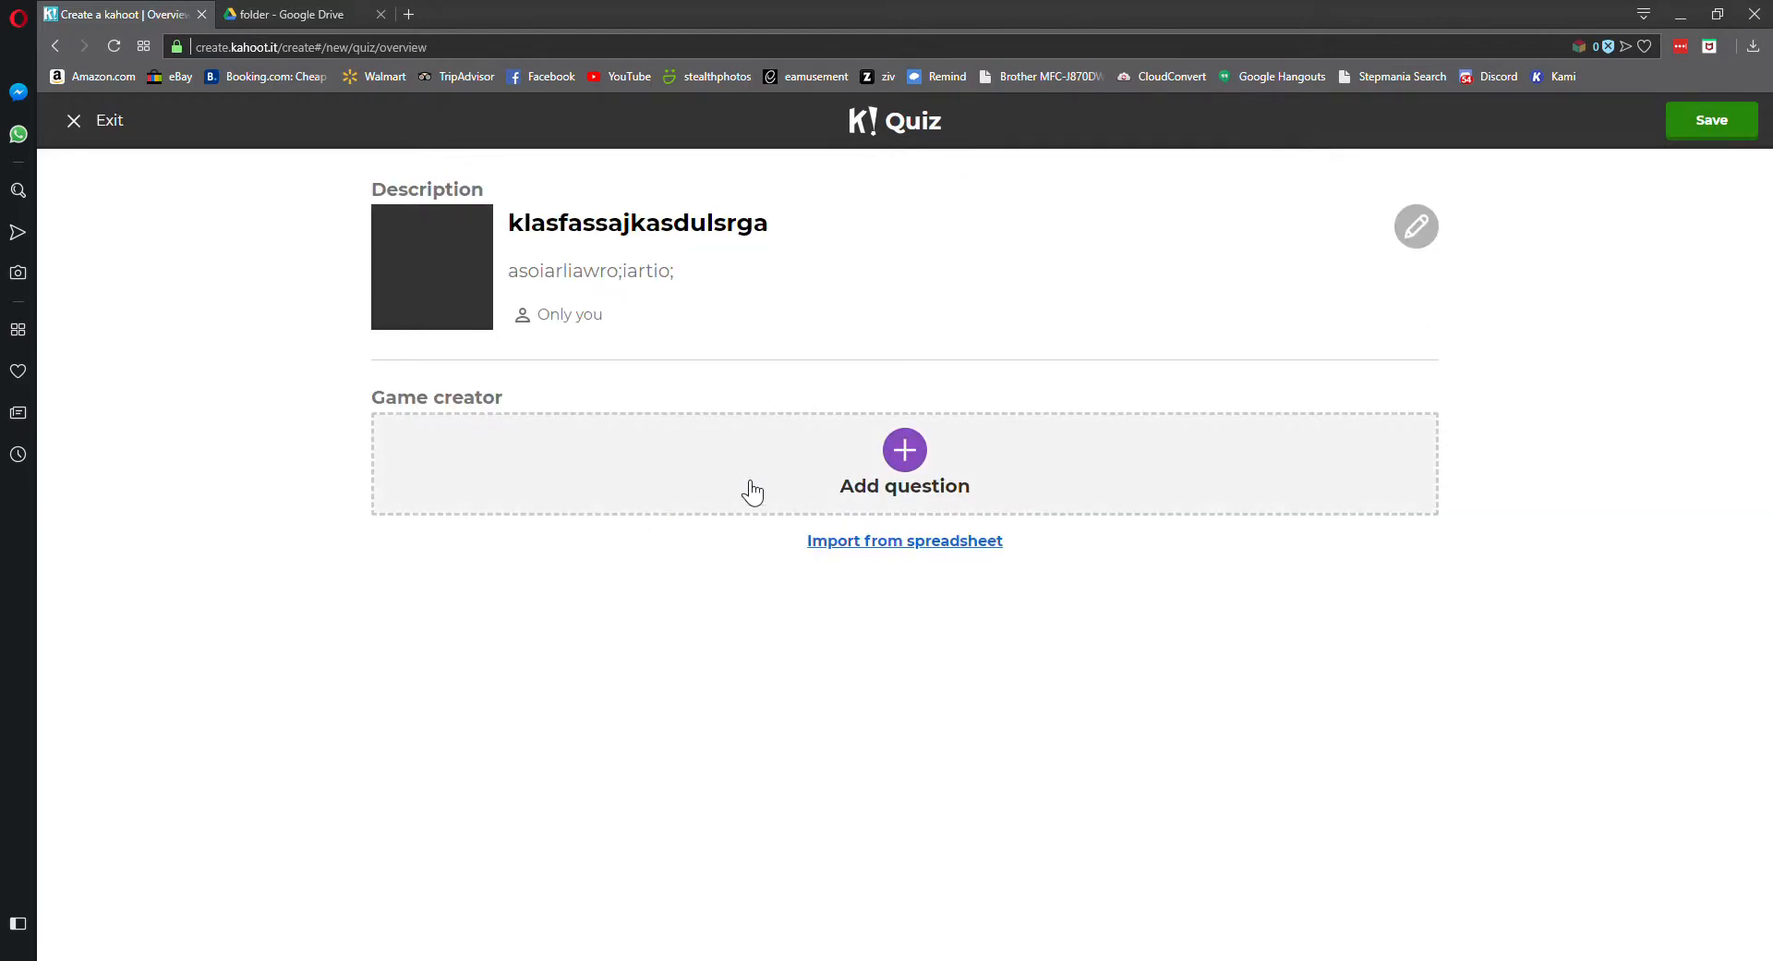
pyautogui.moveTo(1284, 765)
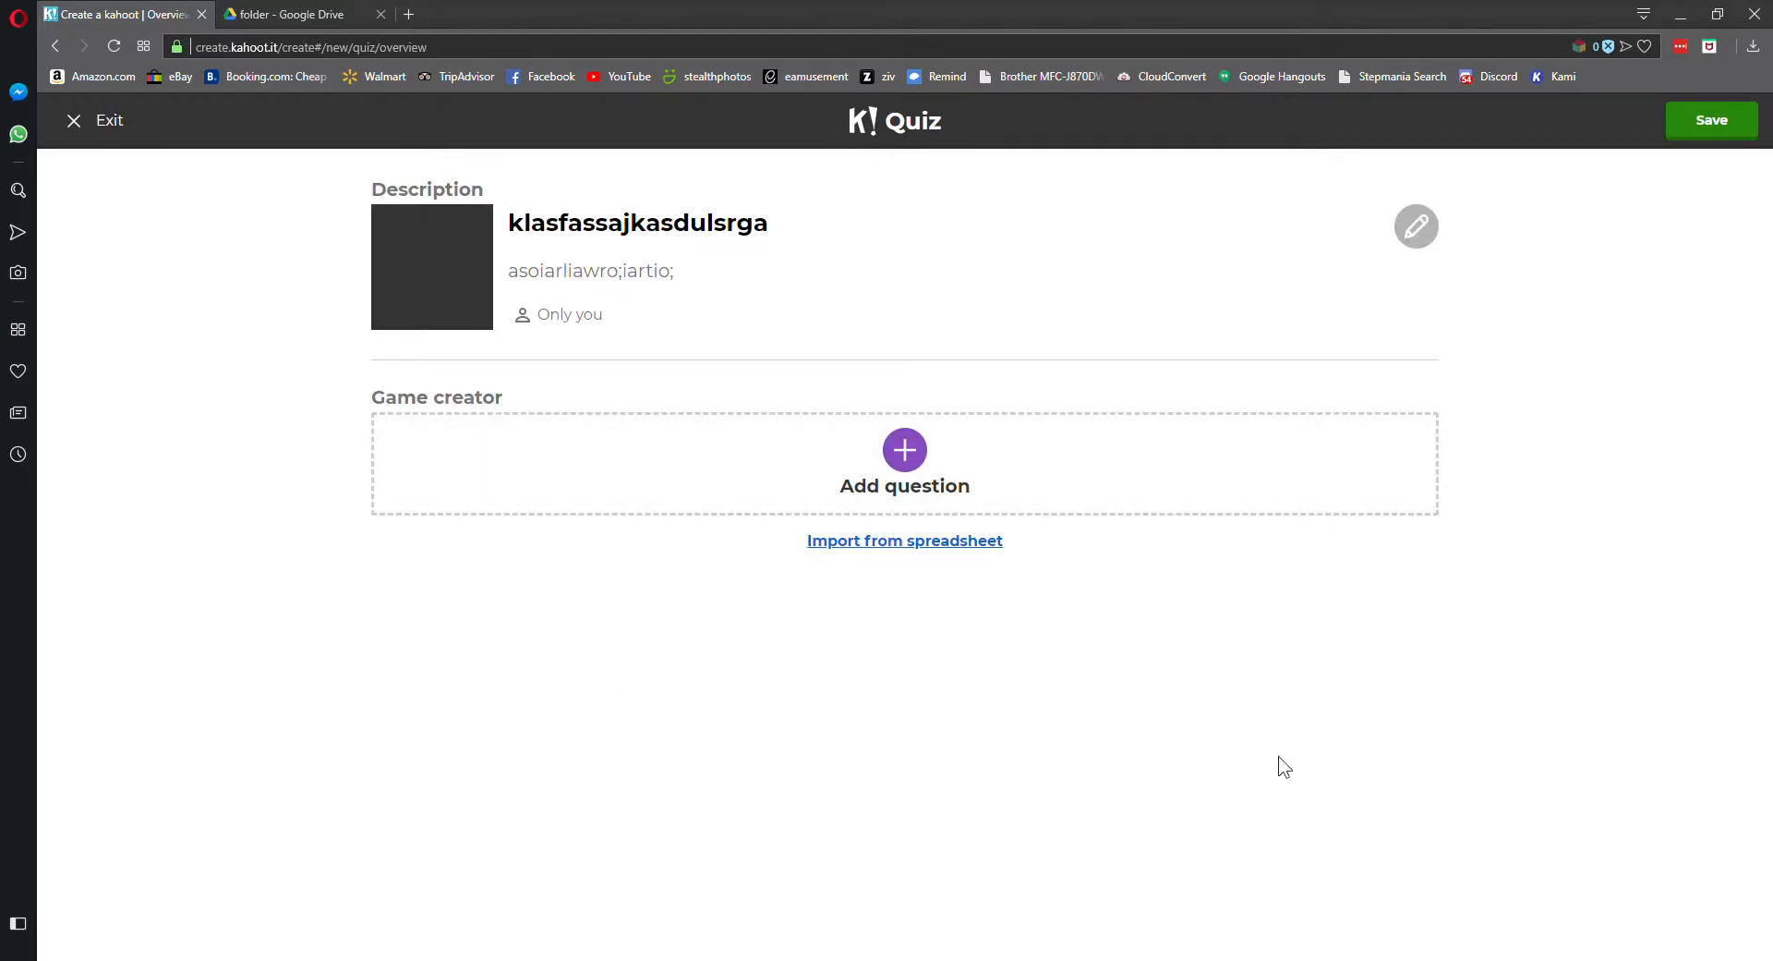
pyautogui.moveTo(908, 547)
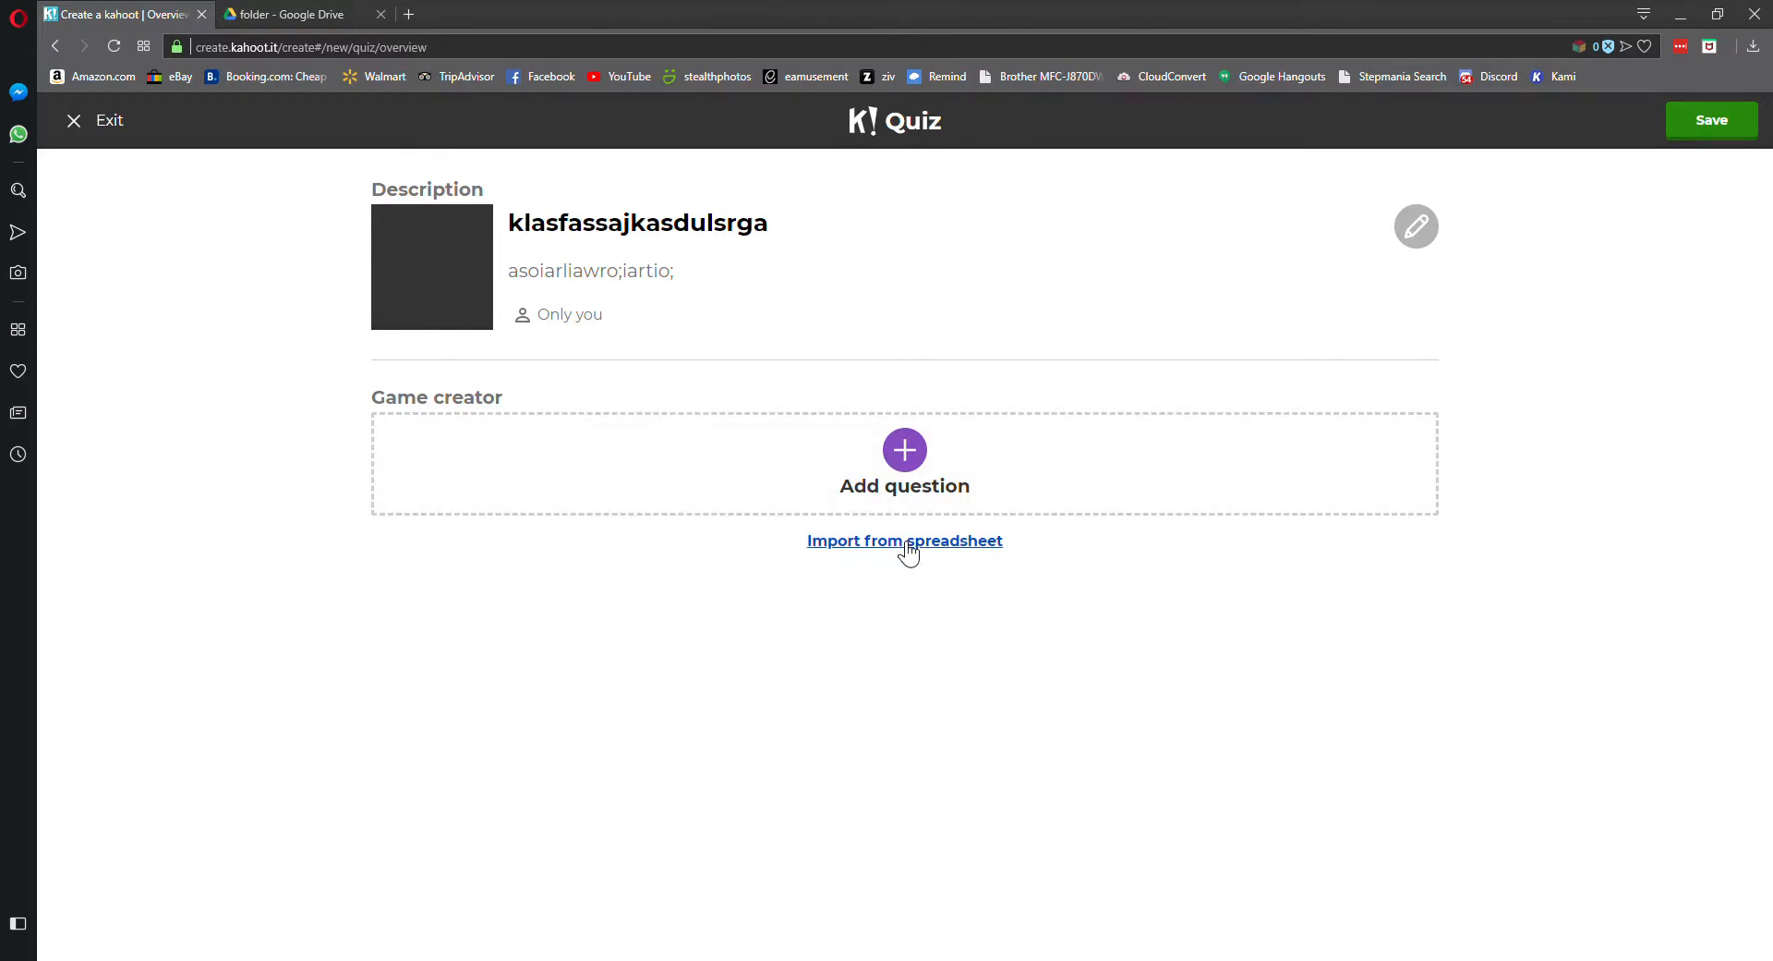
# Open Import from spreadsheet and switch to the empty Google Drive folder tab
pyautogui.click(903, 540)
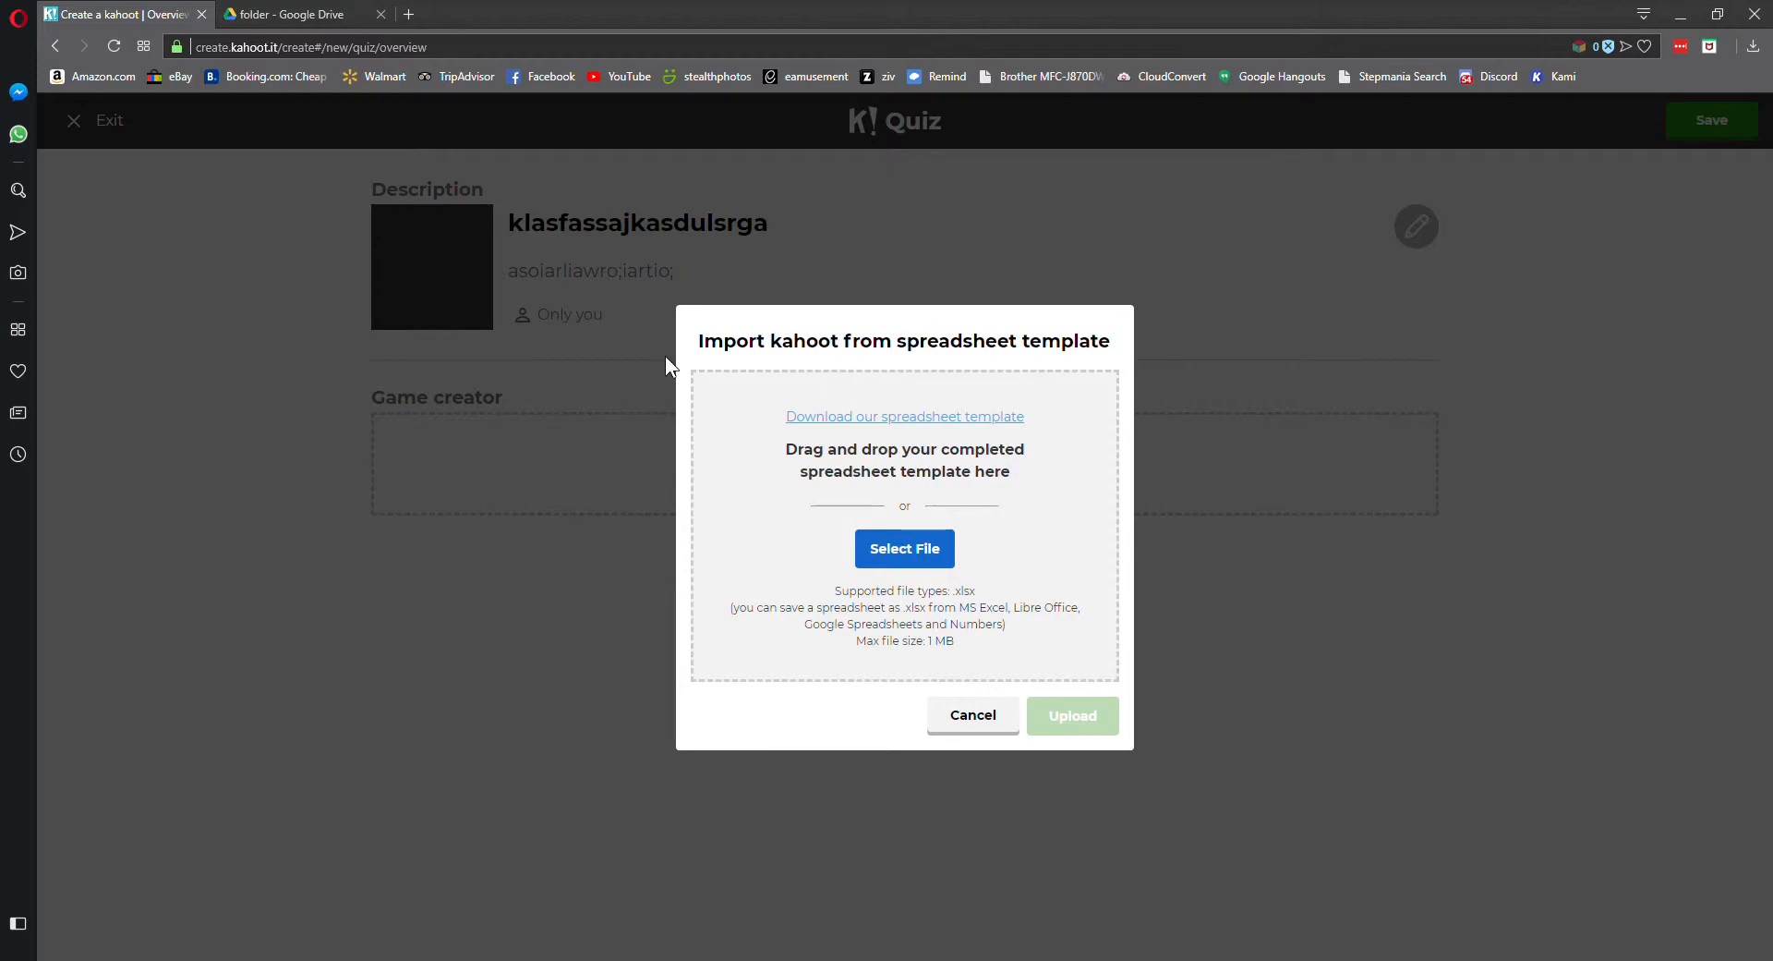
pyautogui.moveTo(1752, 48)
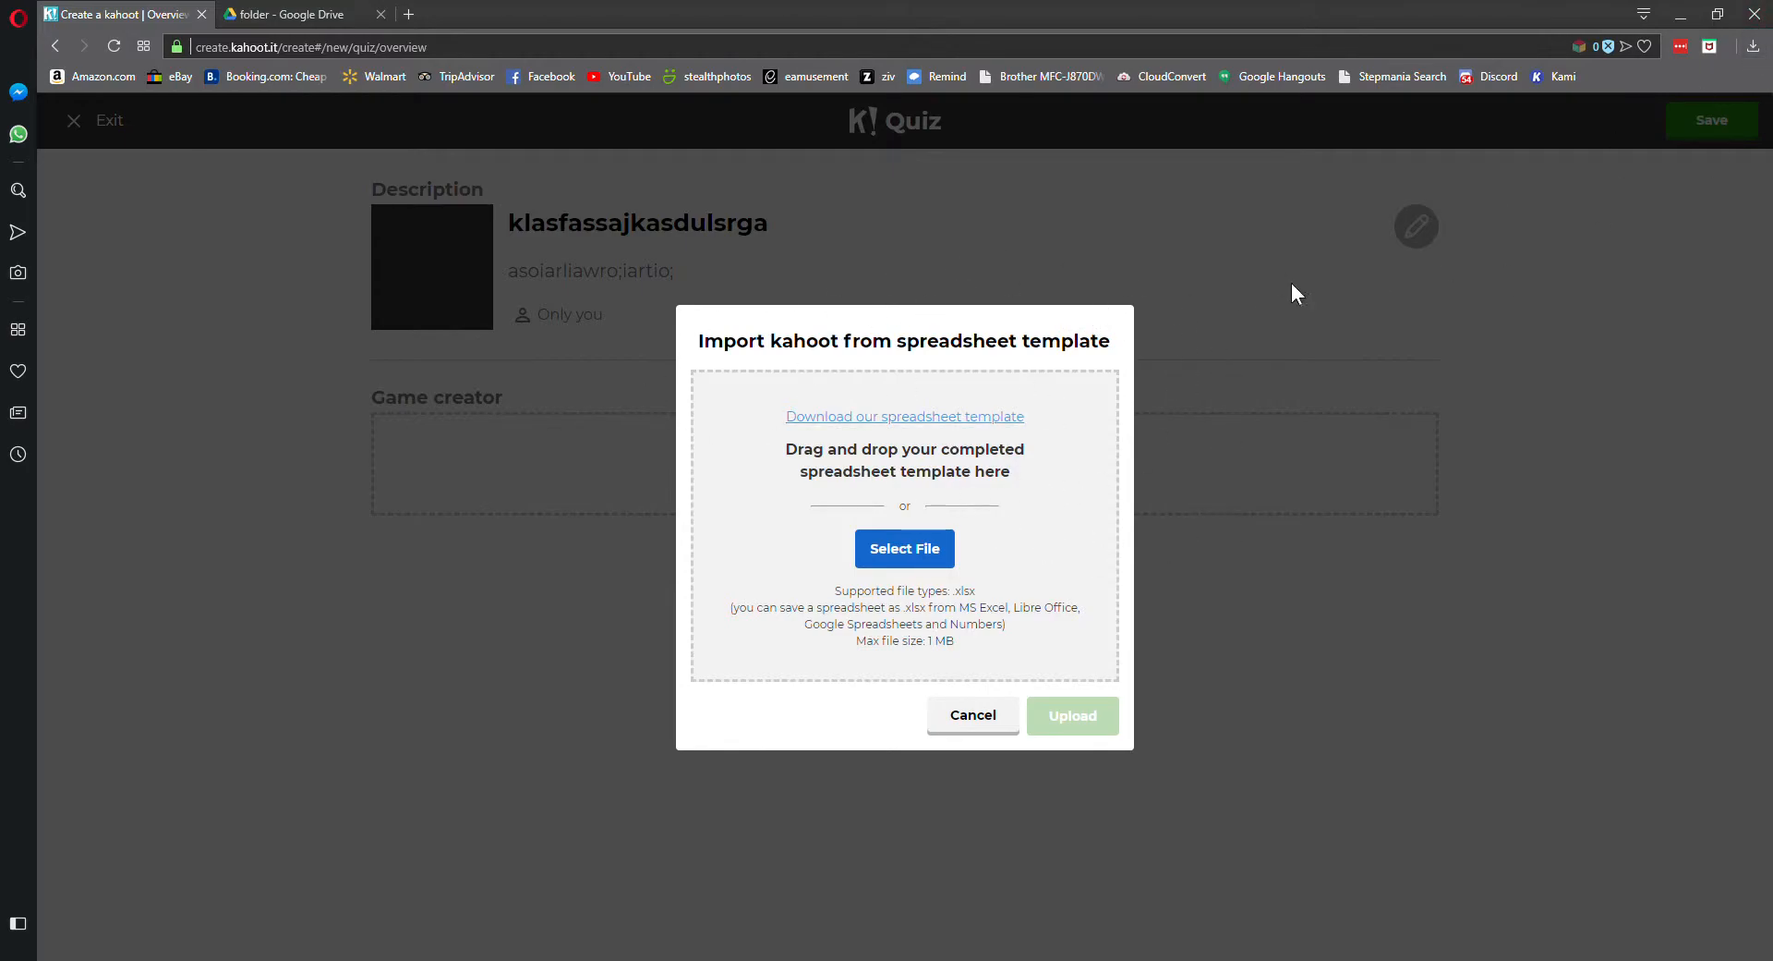
pyautogui.moveTo(1516, 170)
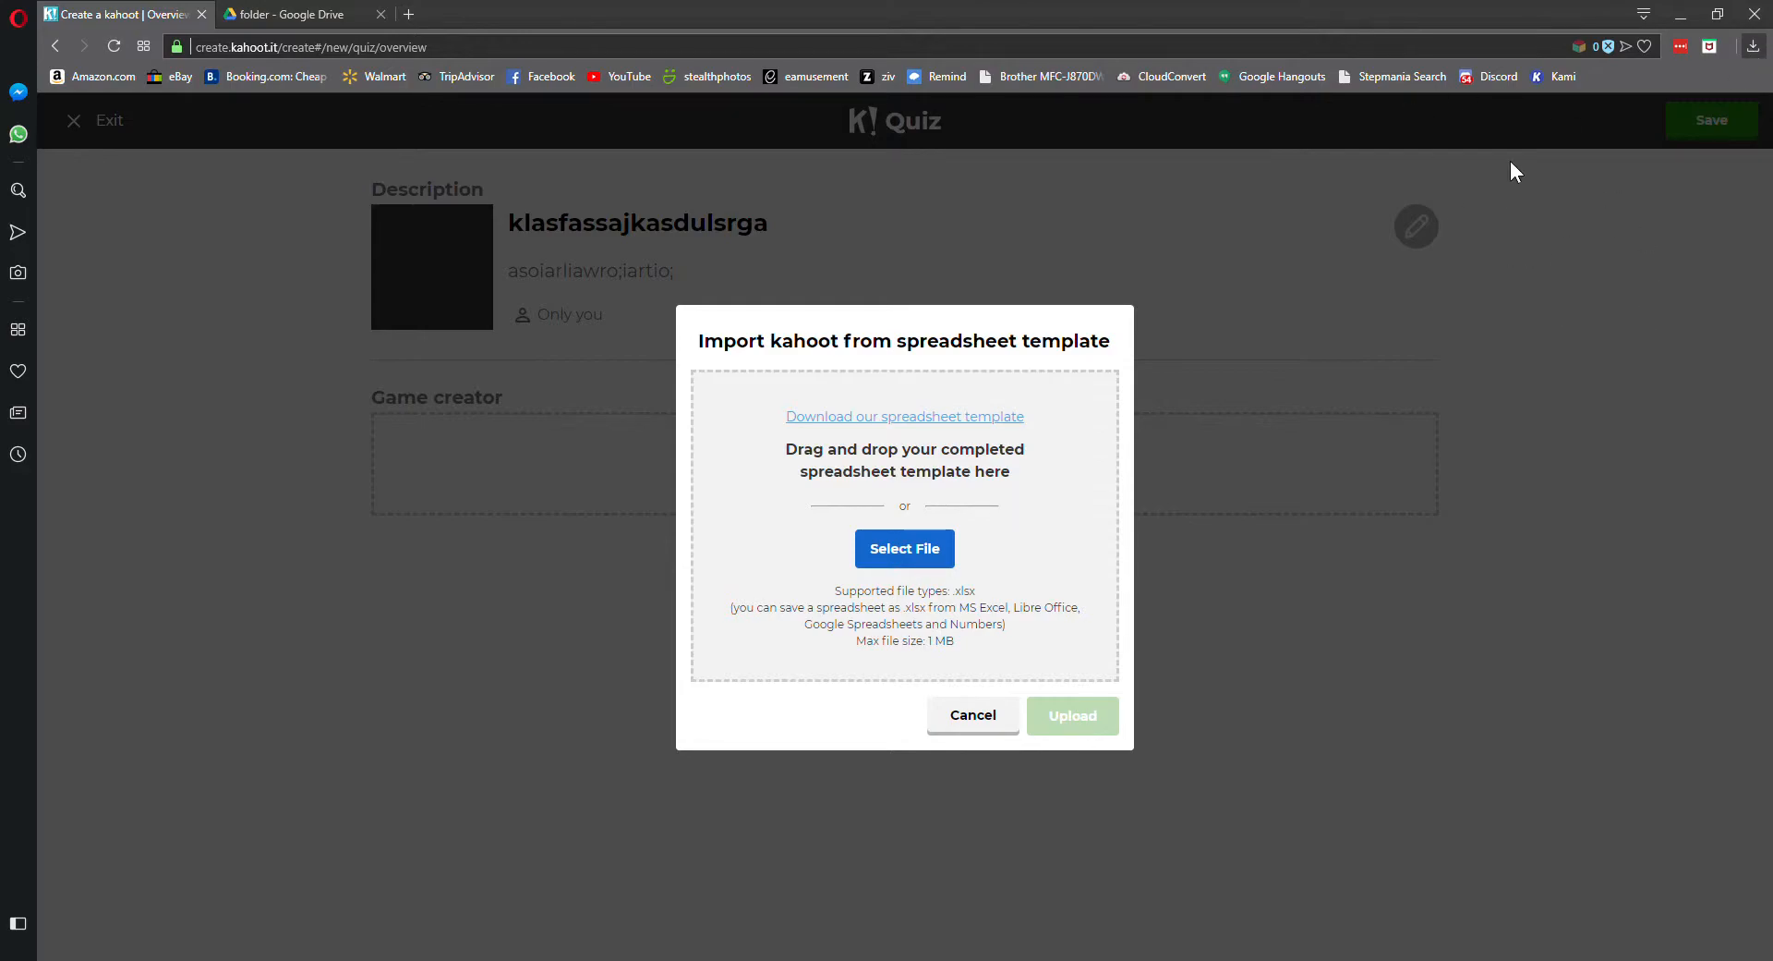
pyautogui.moveTo(1758, 43)
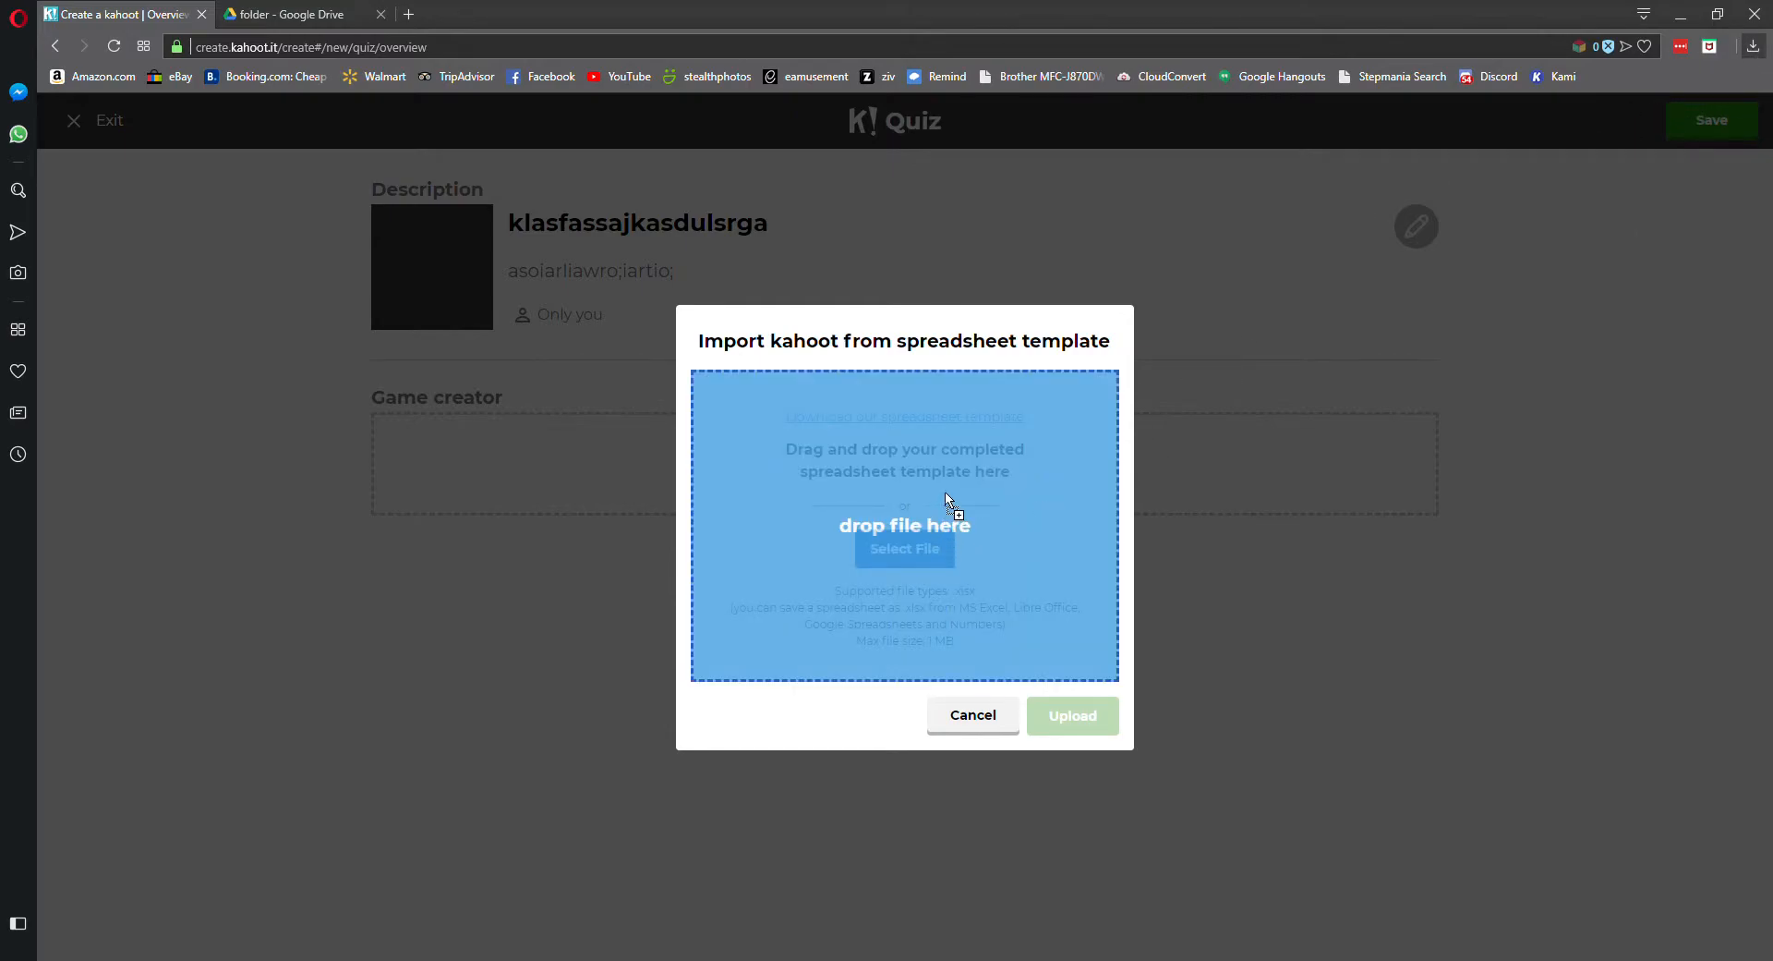
pyautogui.moveTo(1062, 481)
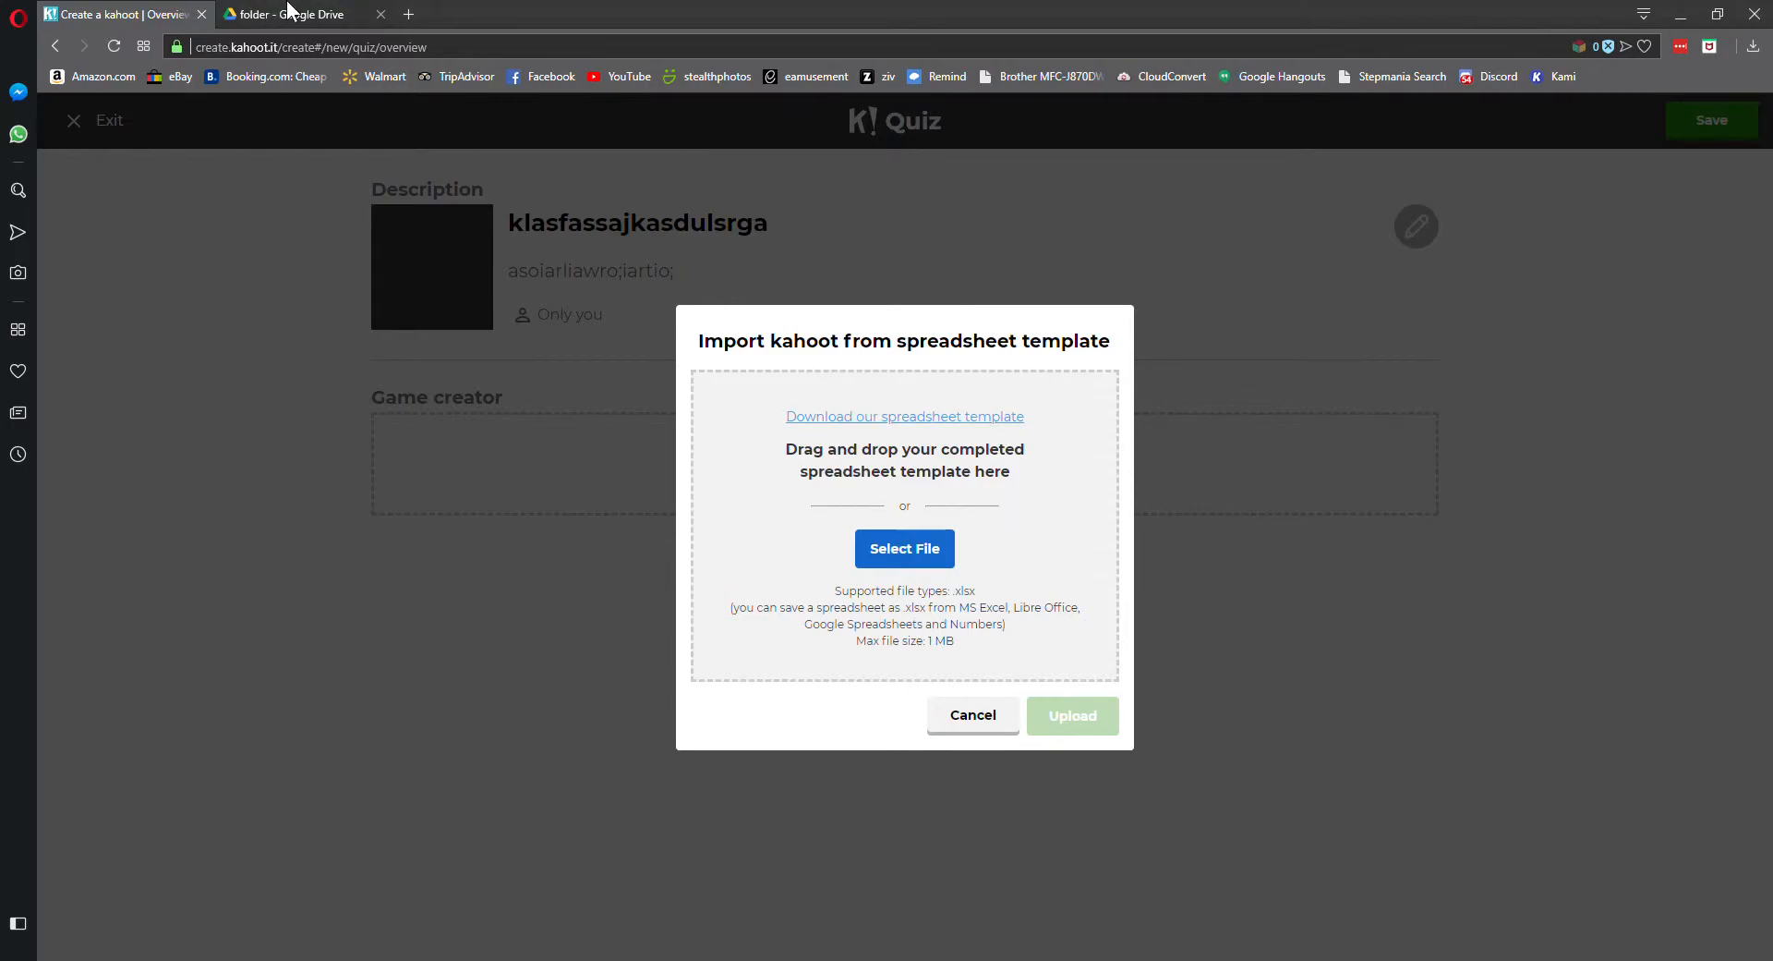
pyautogui.click(296, 14)
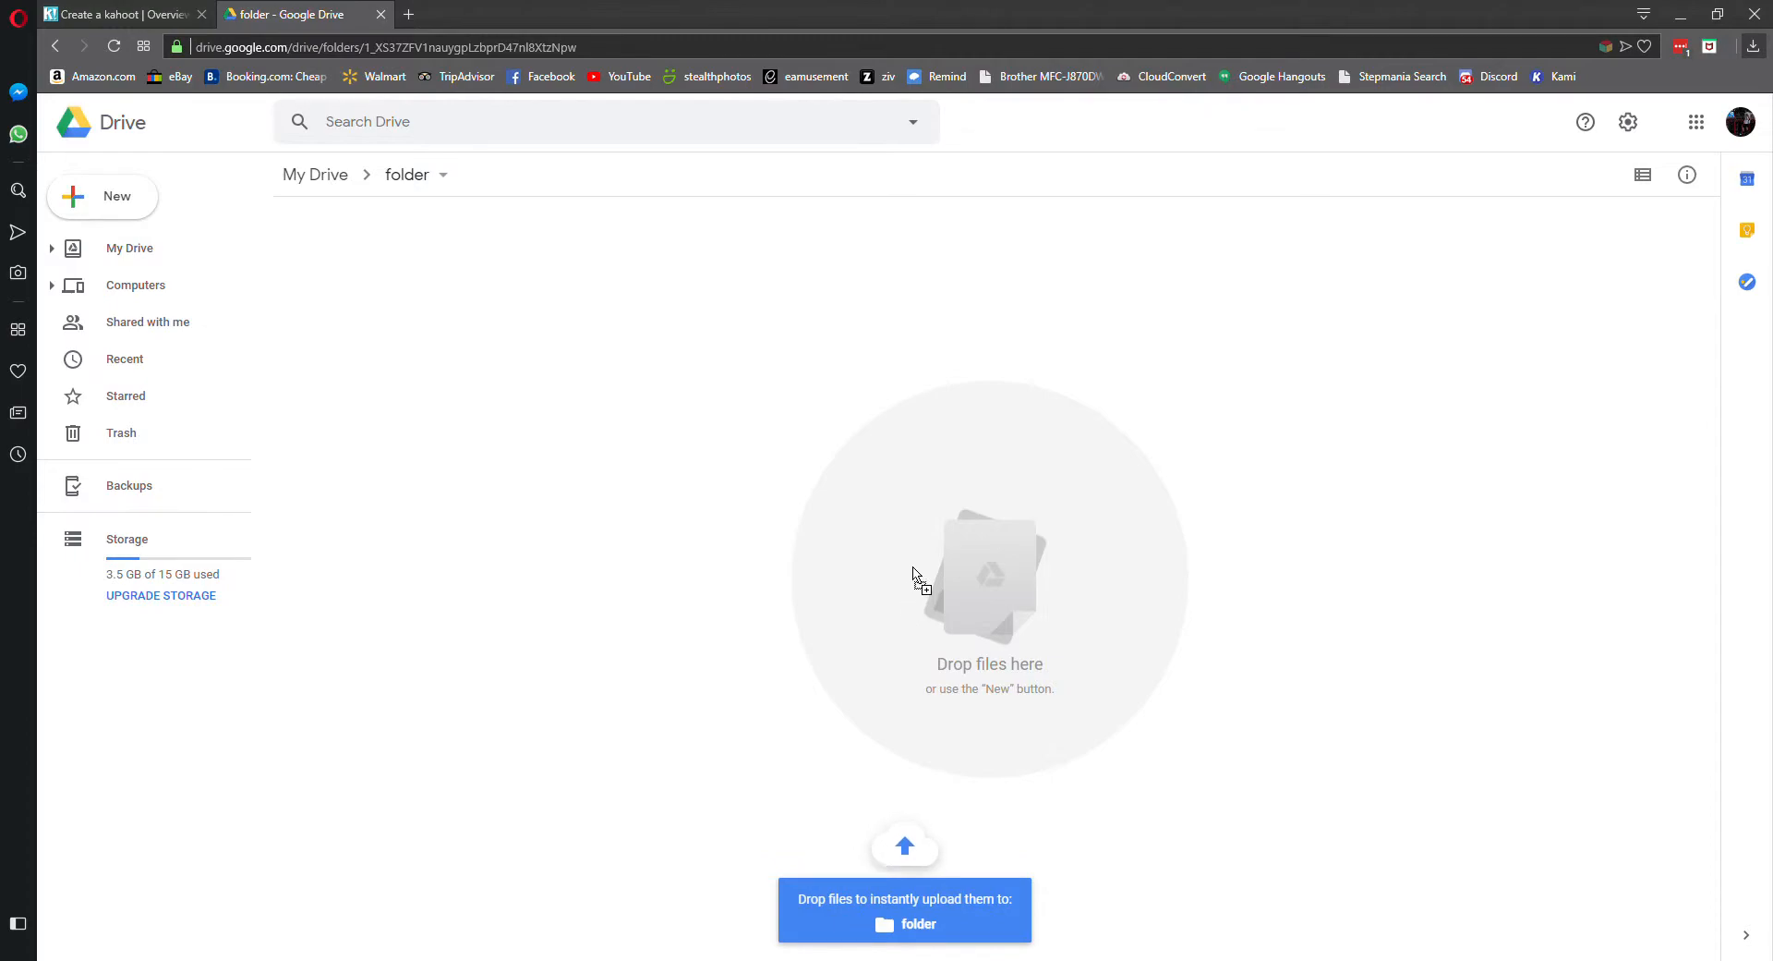
pyautogui.moveTo(922, 391)
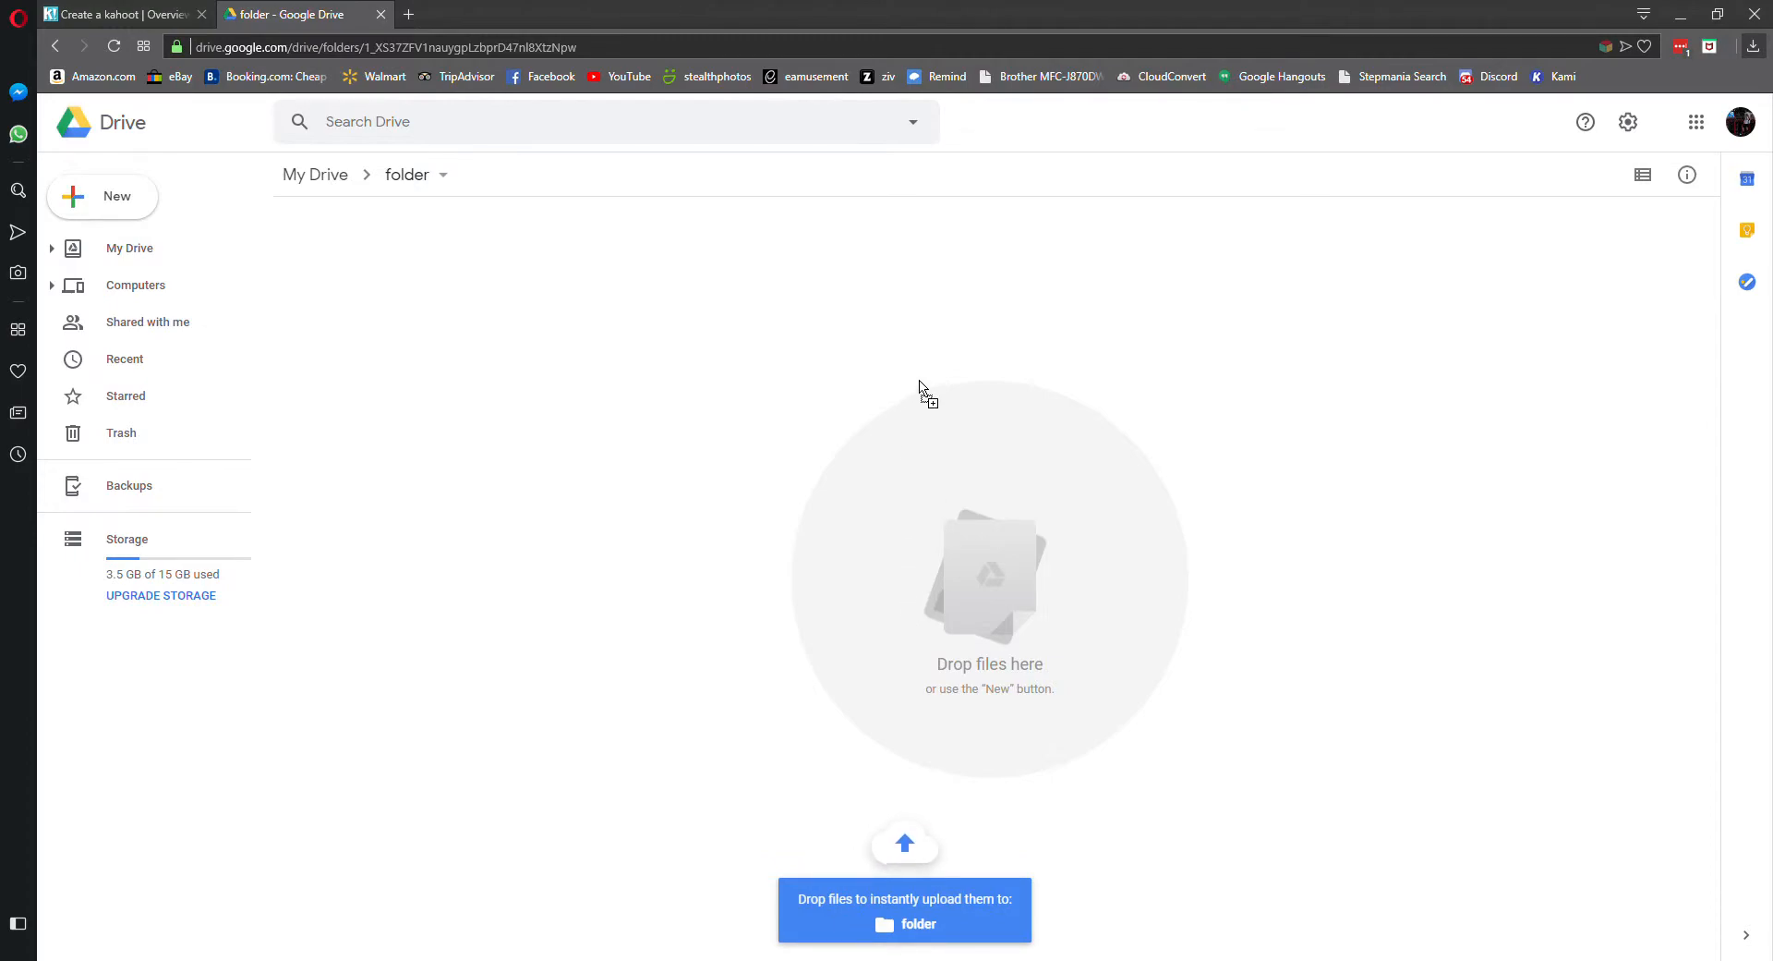
pyautogui.moveTo(946, 543)
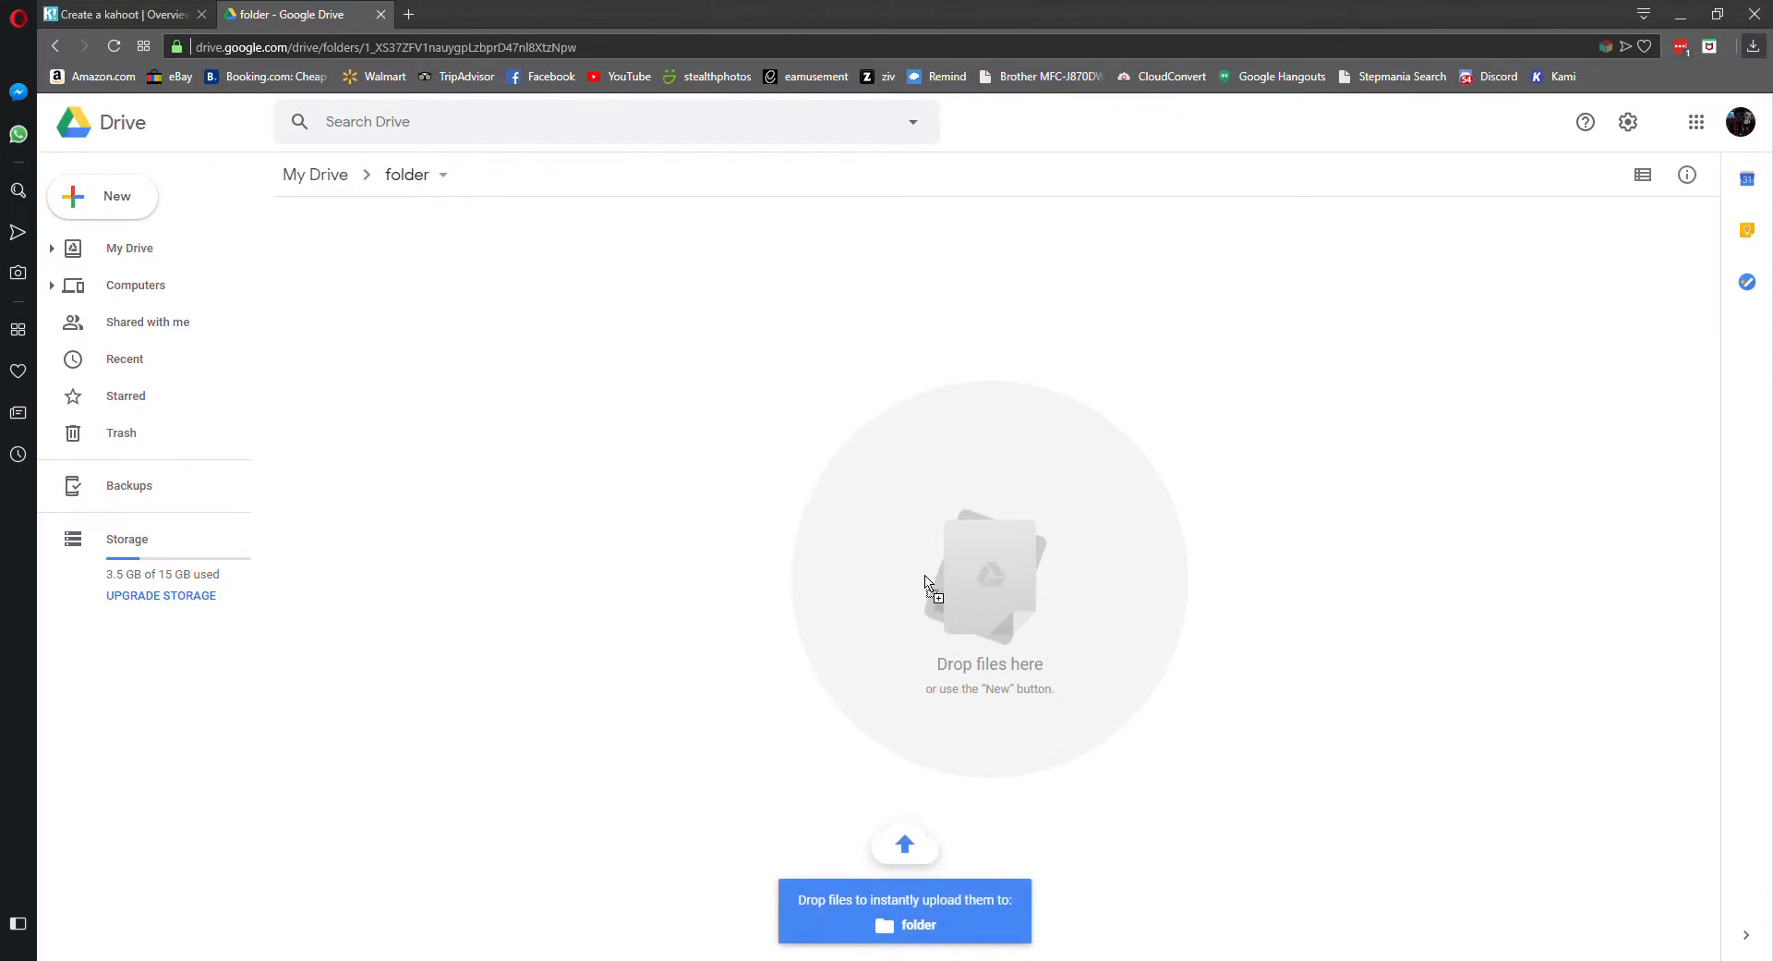
pyautogui.moveTo(754, 461)
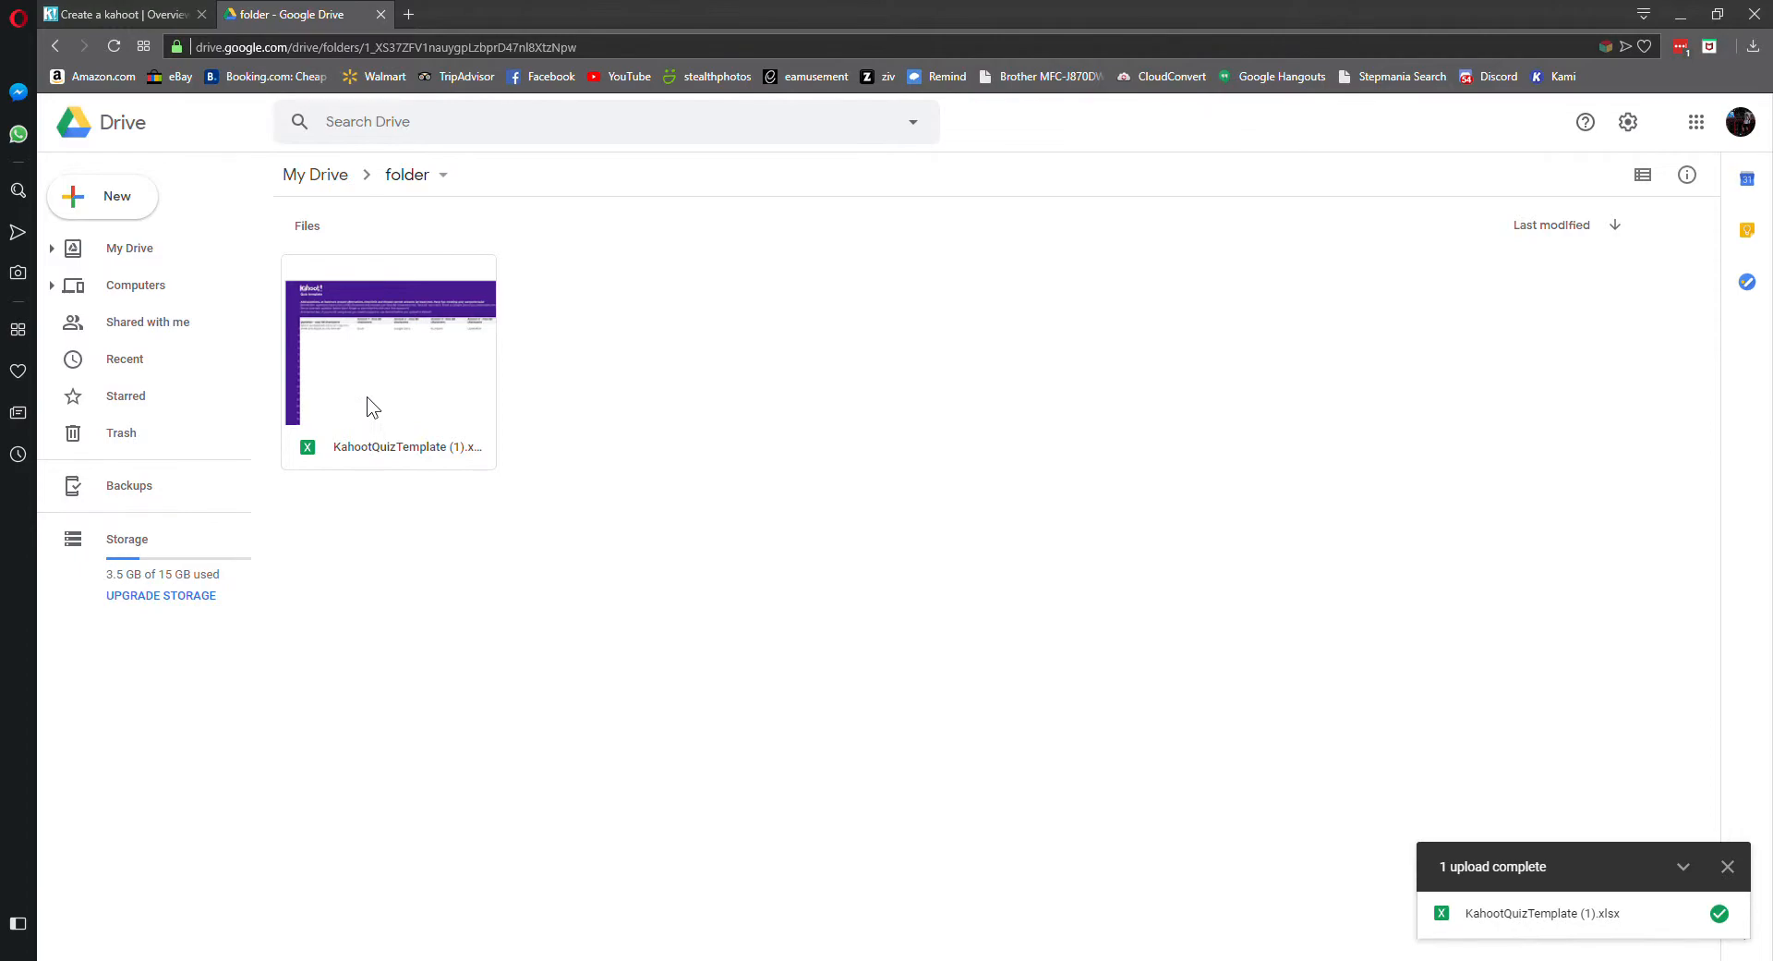
# Open the uploaded Kahoot quiz template file with Google Sheets
pyautogui.rightClick(389, 351)
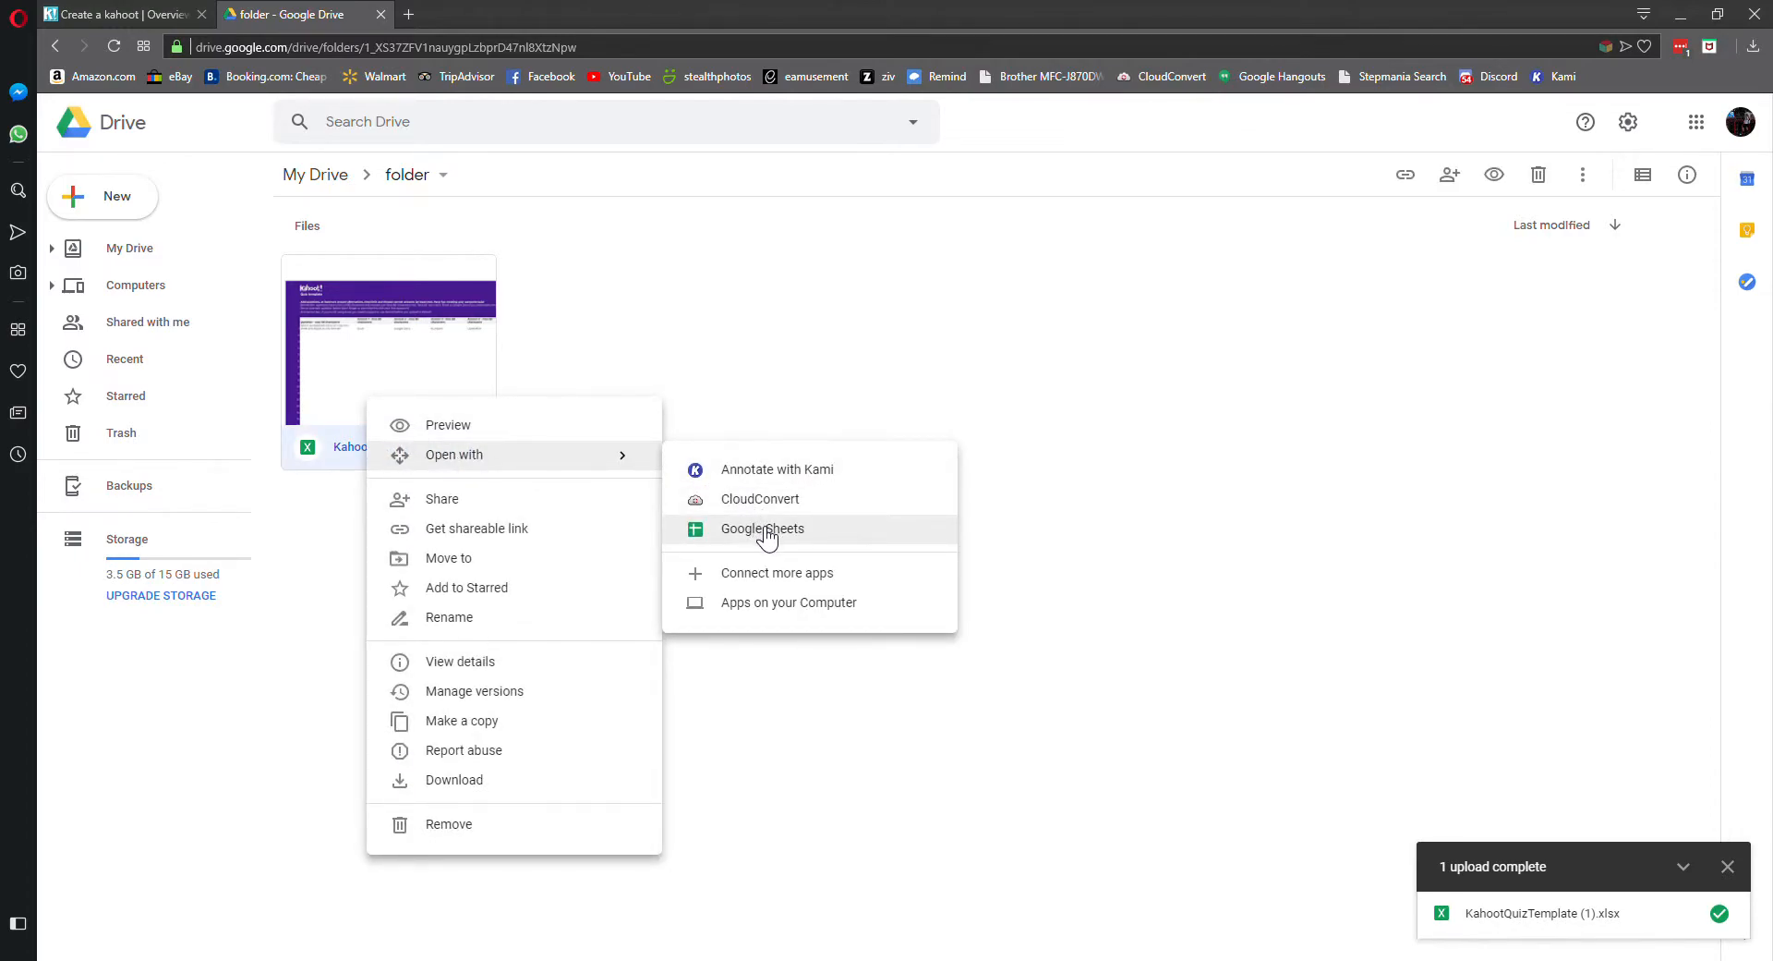
pyautogui.click(761, 528)
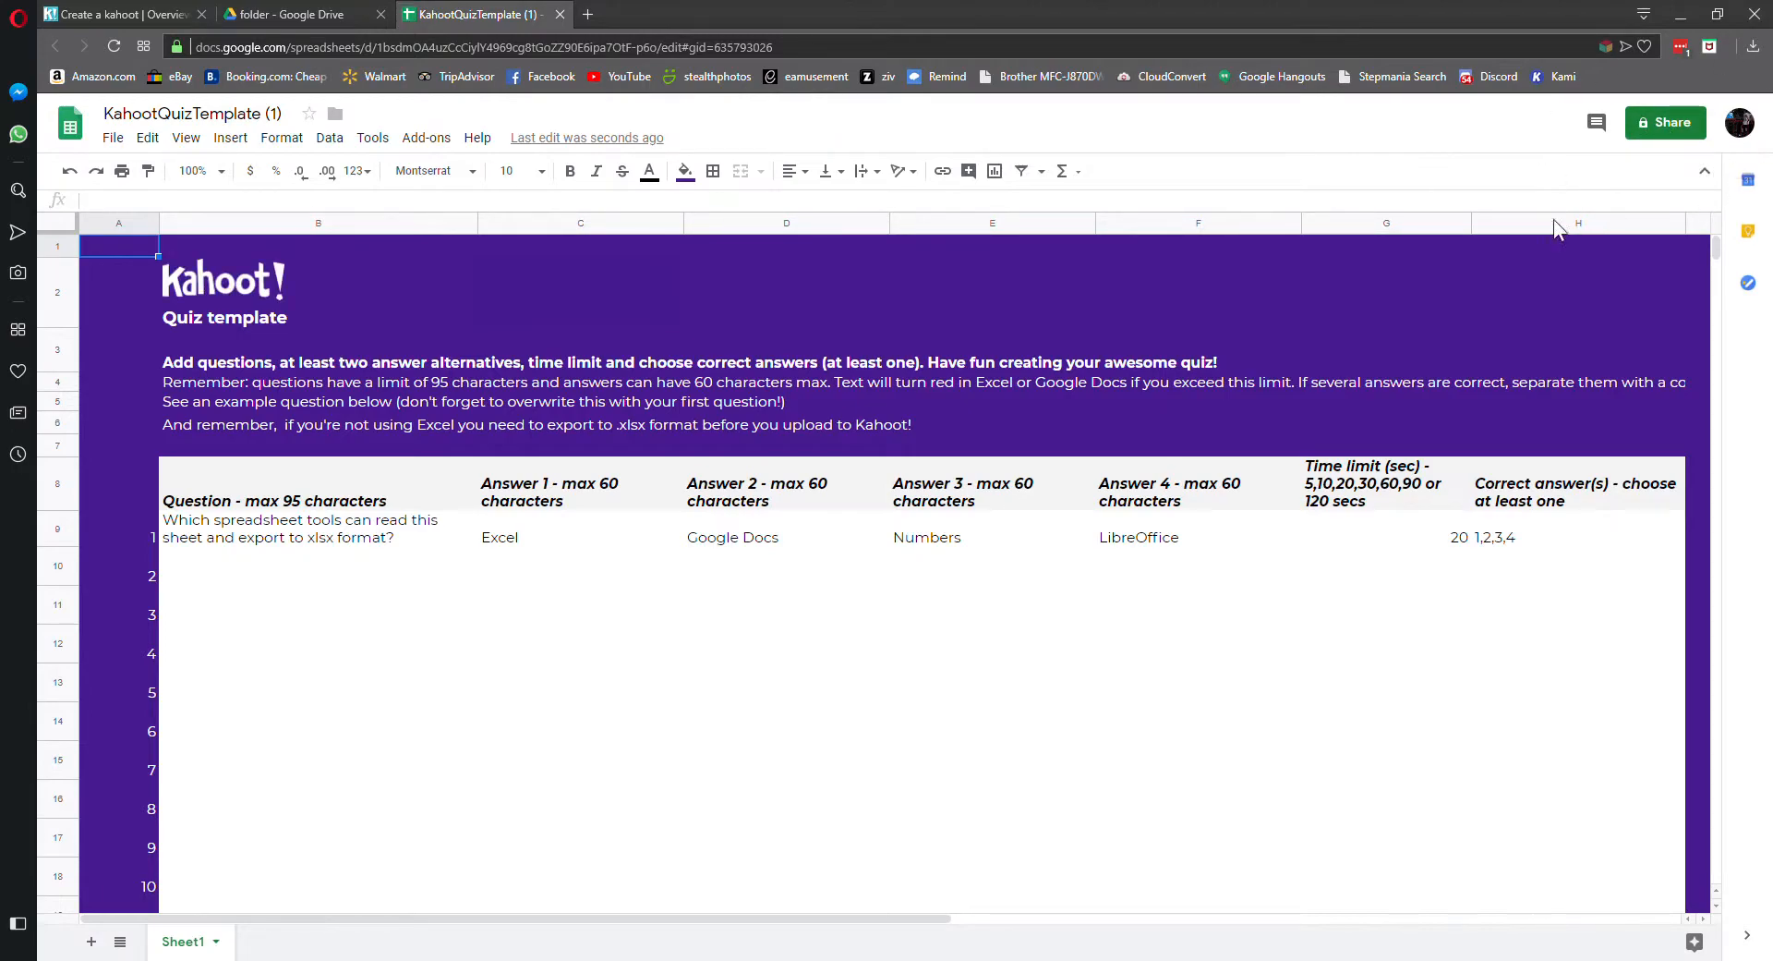
pyautogui.moveTo(479, 670)
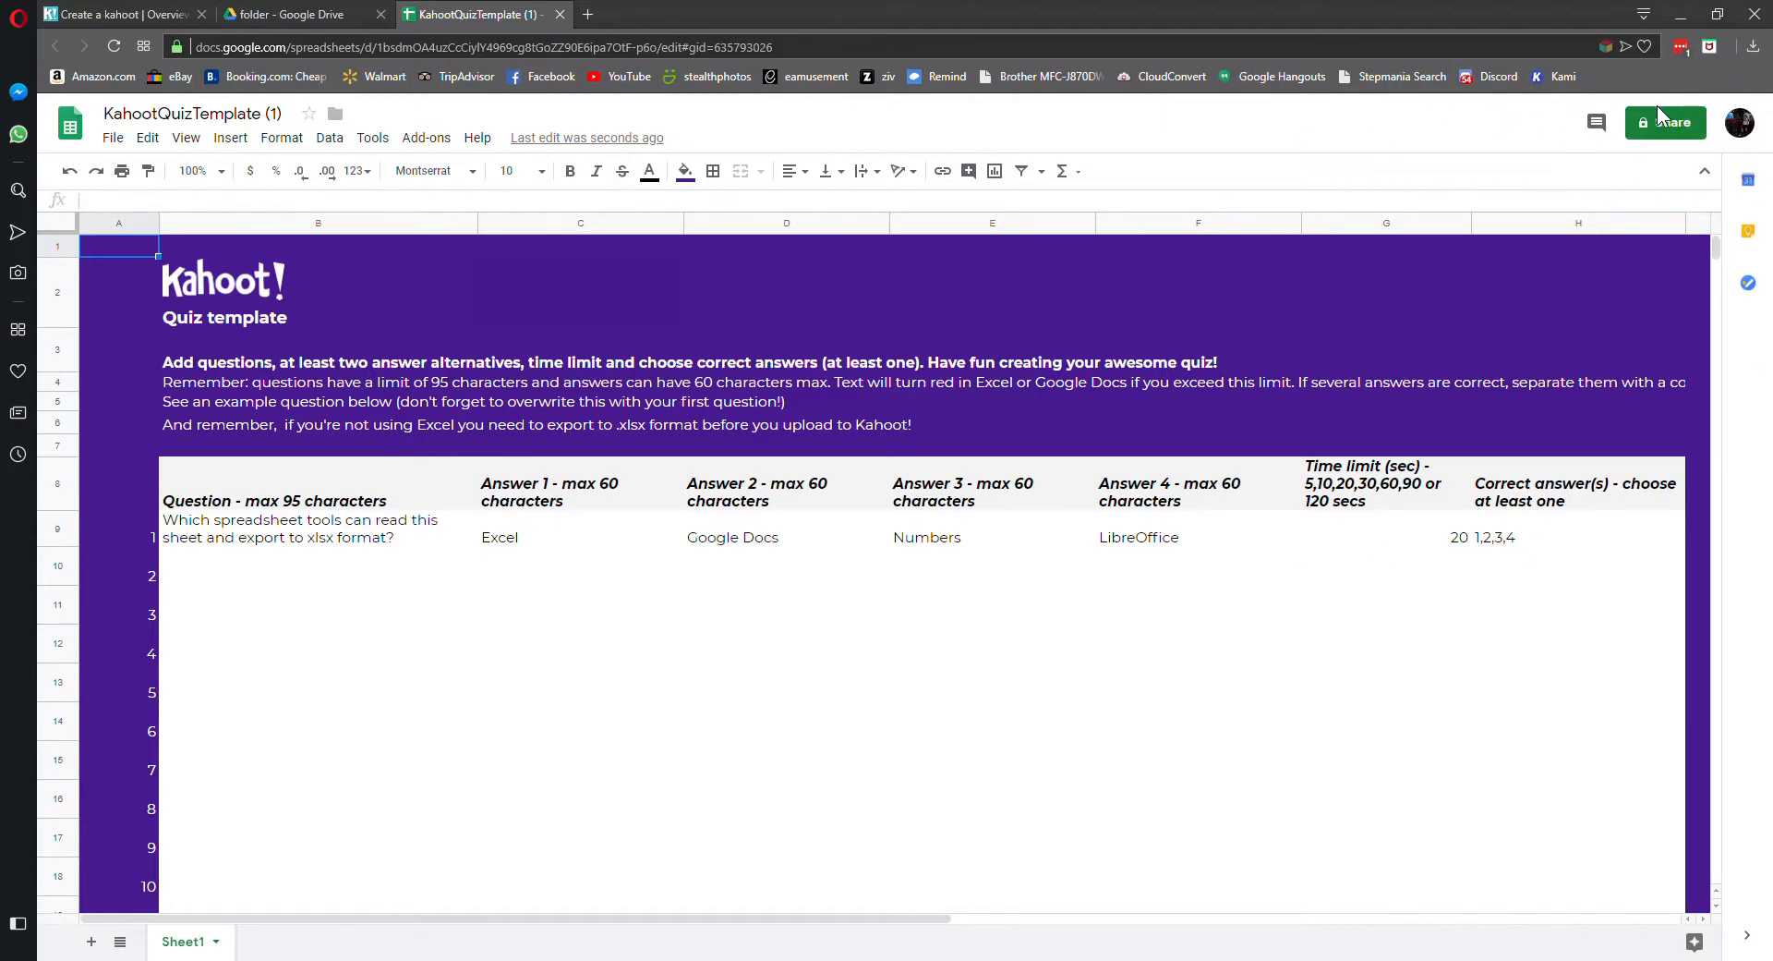
pyautogui.moveTo(589, 757)
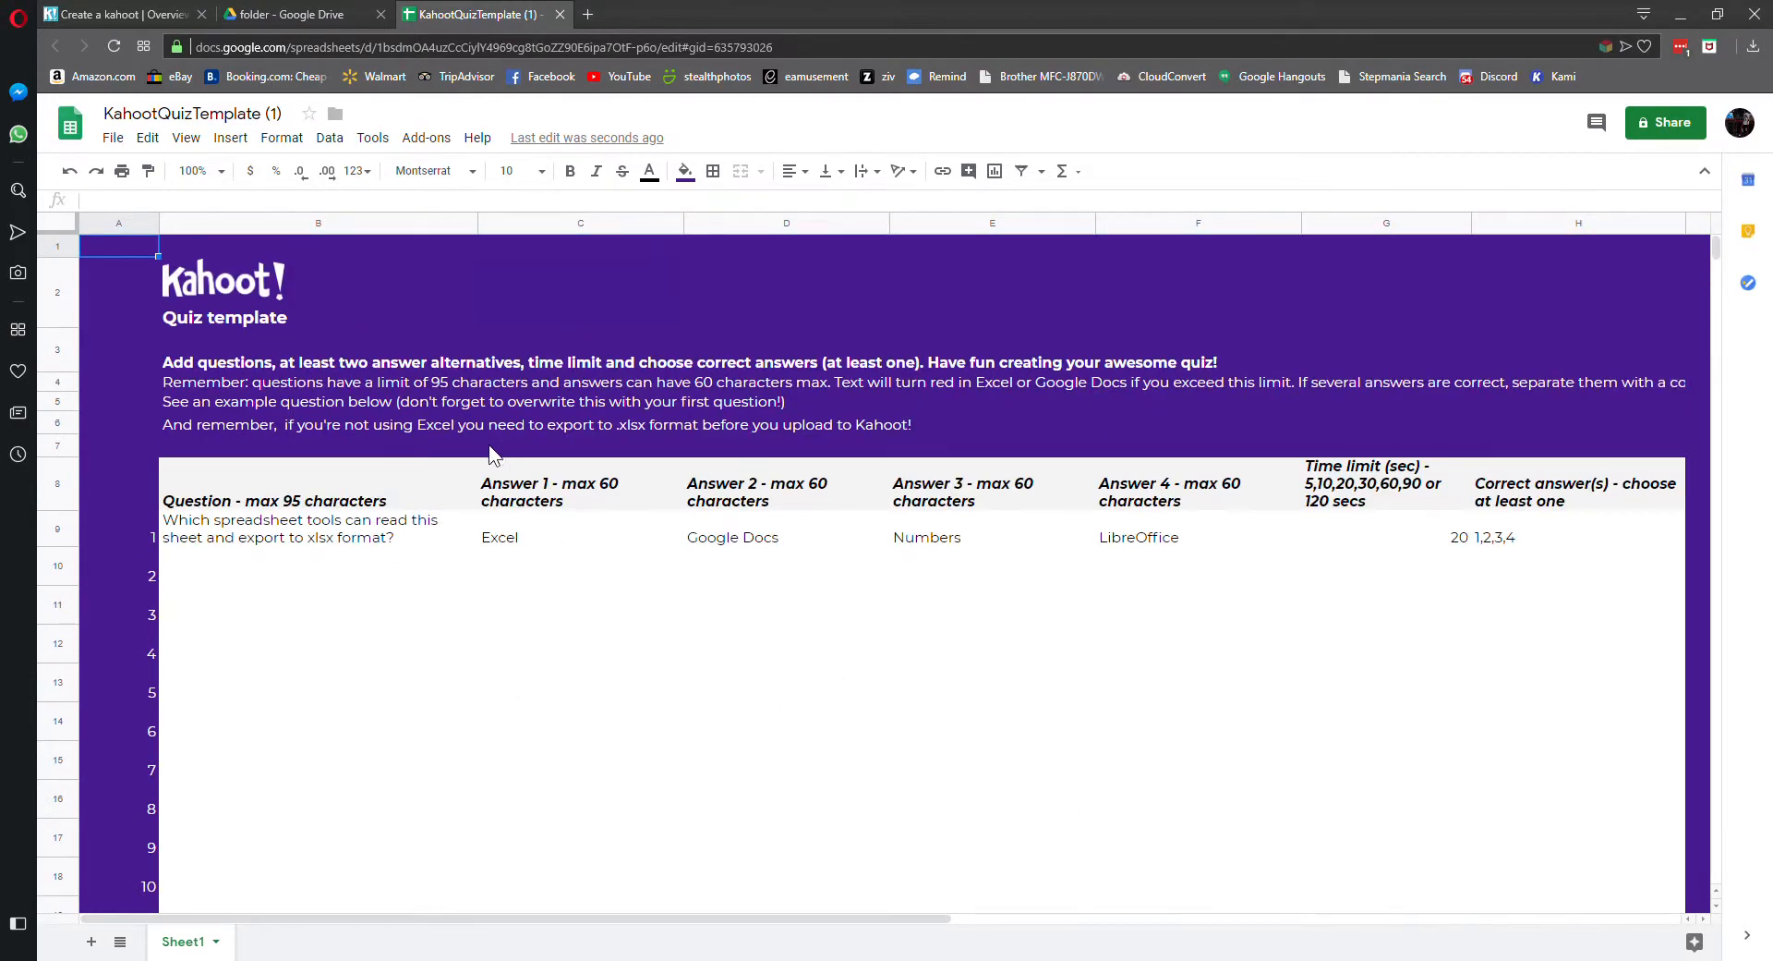
pyautogui.moveTo(209, 562)
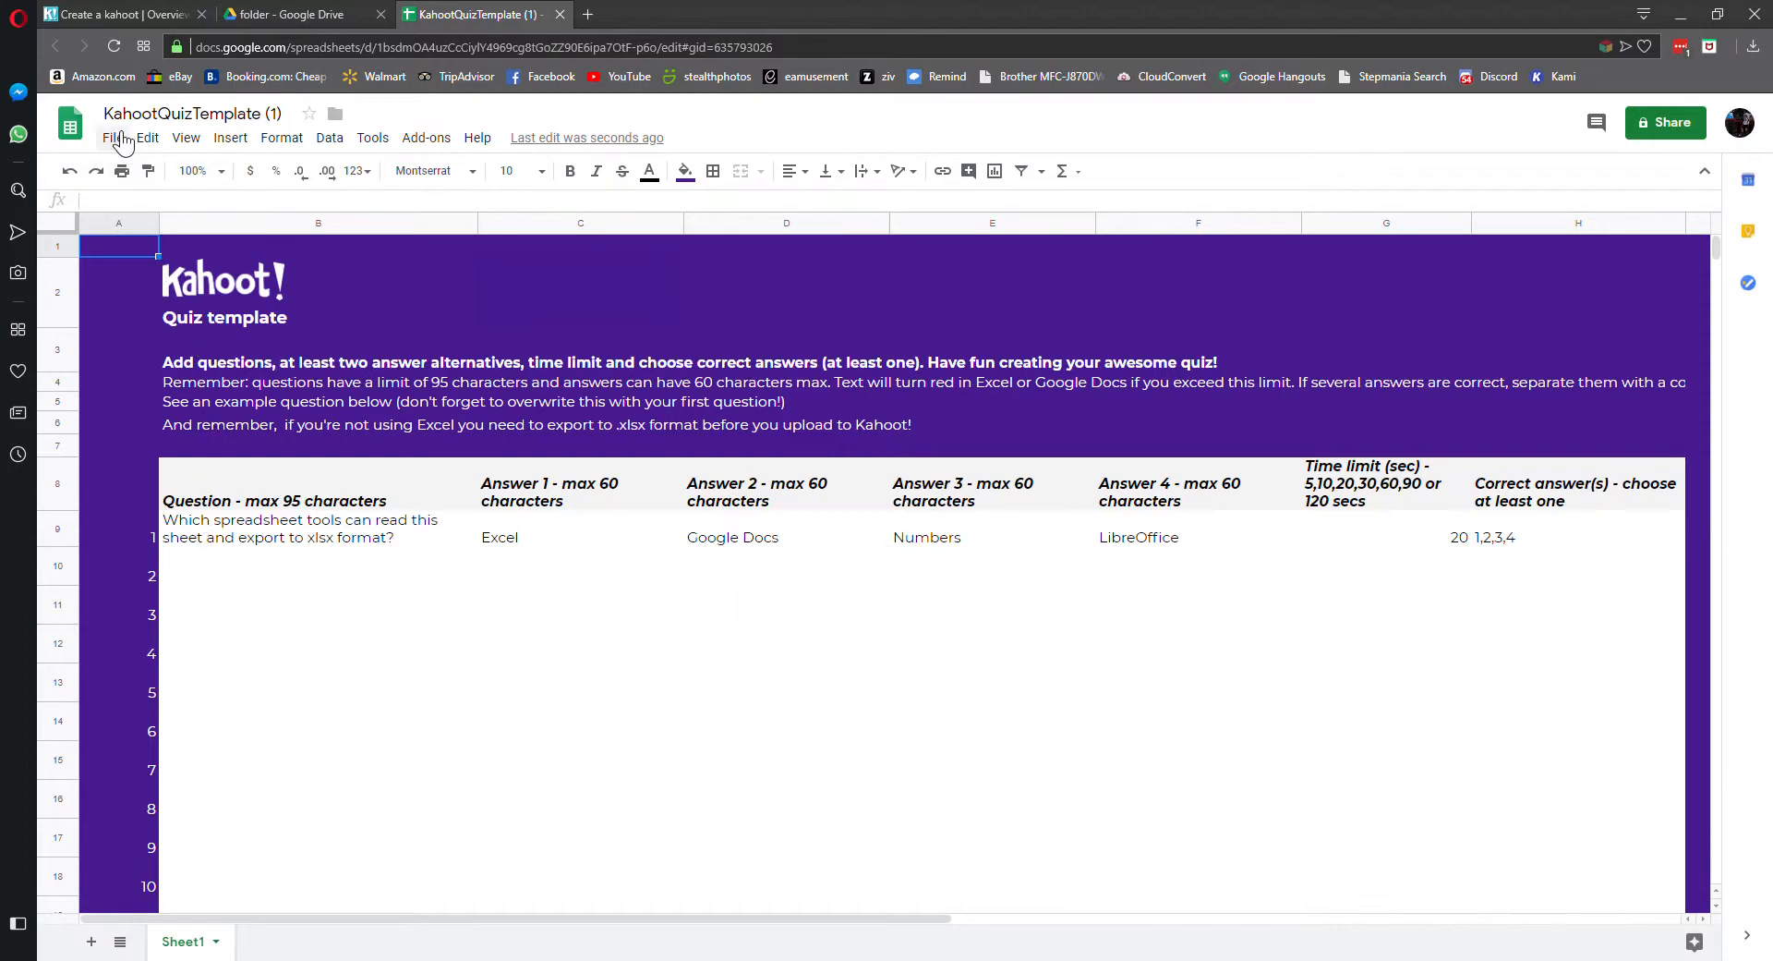
# Download the quiz template spreadsheet as Microsoft Excel (.xlsx) from the File menu
pyautogui.click(110, 137)
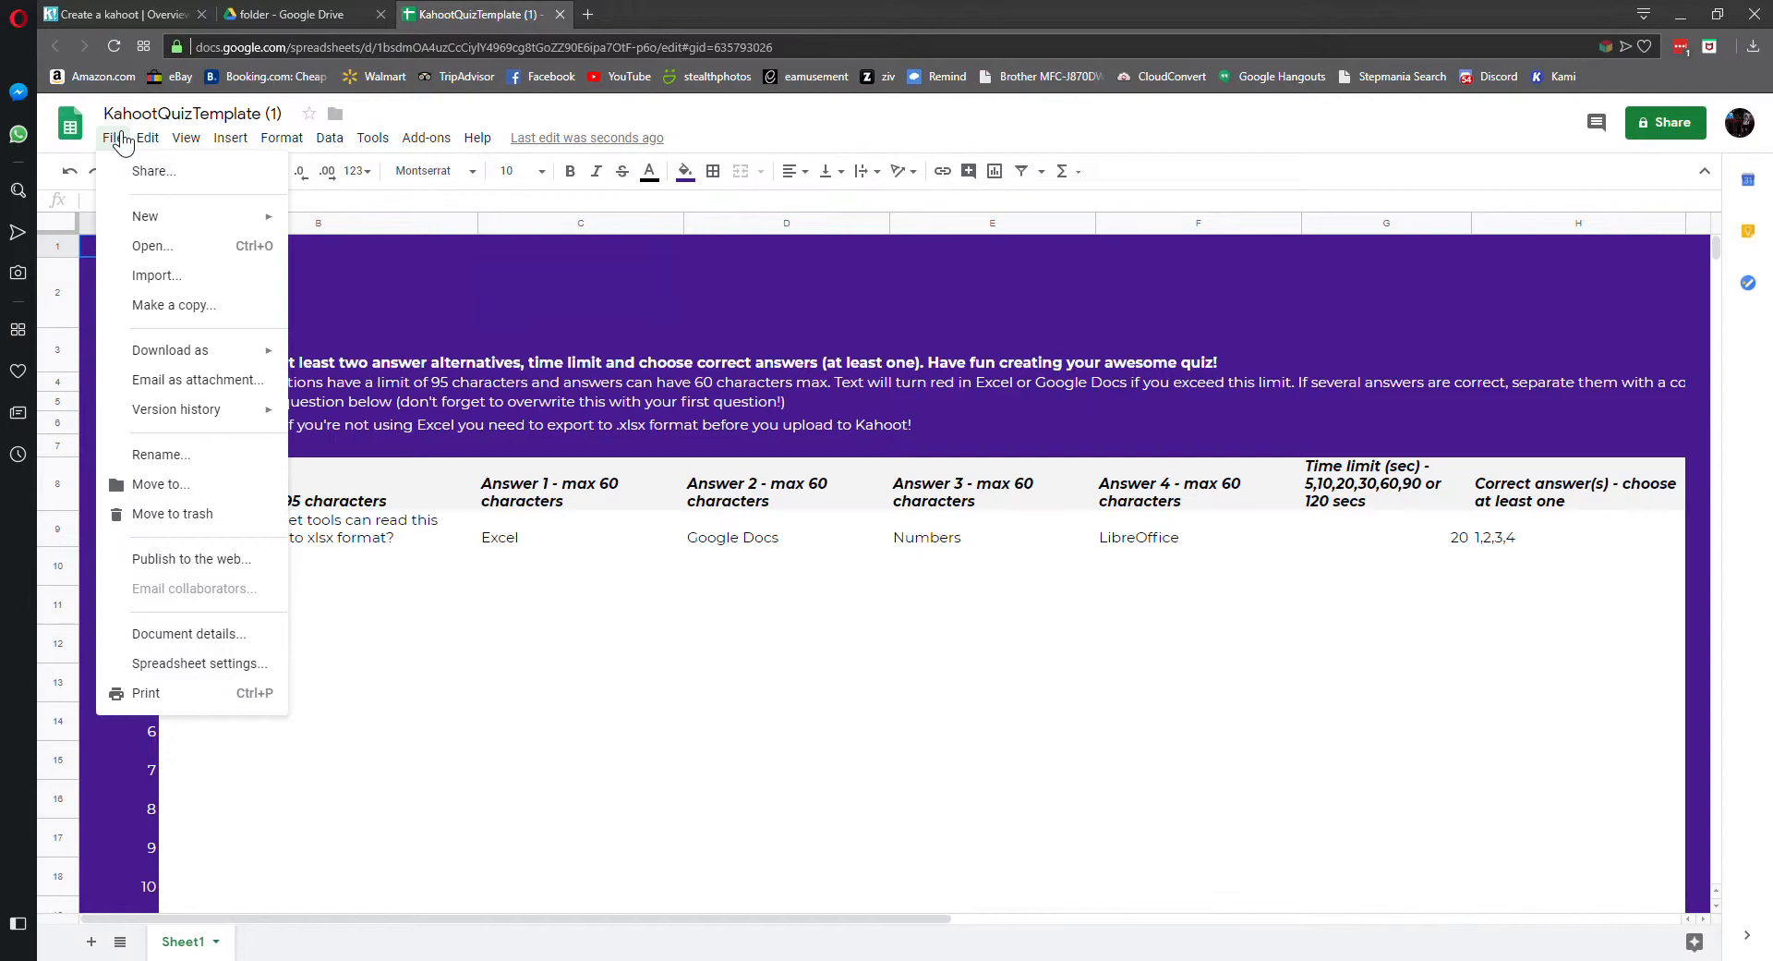
pyautogui.moveTo(237, 342)
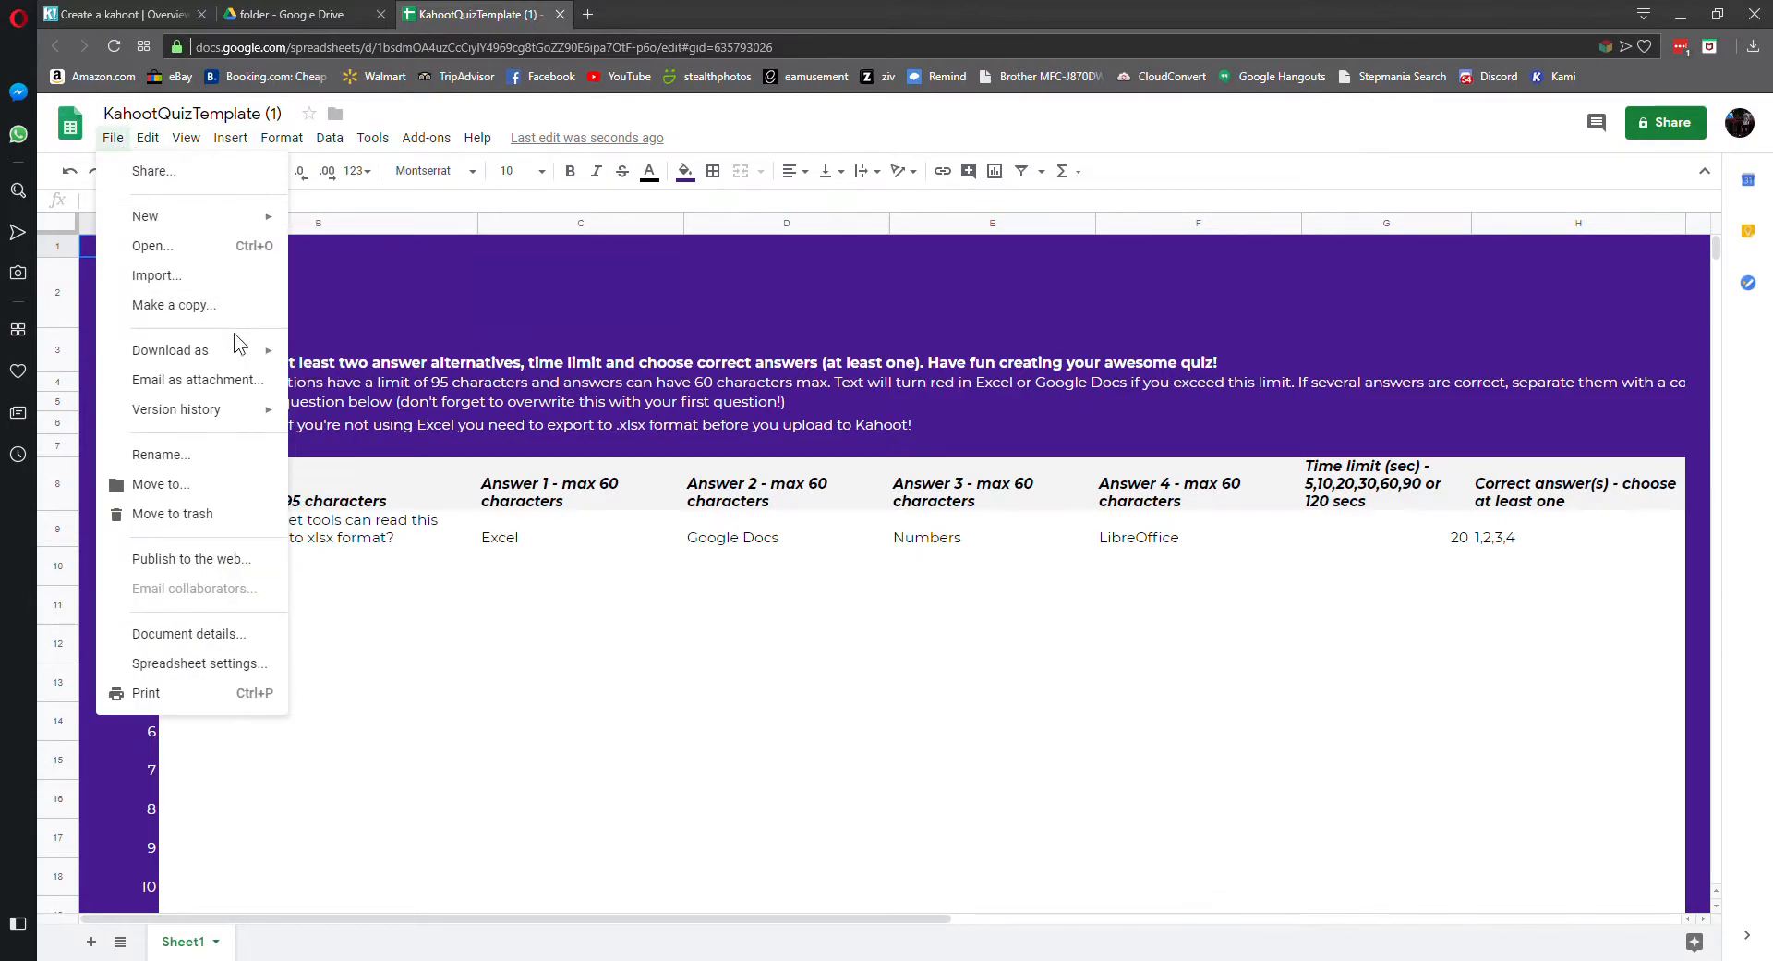
pyautogui.click(170, 350)
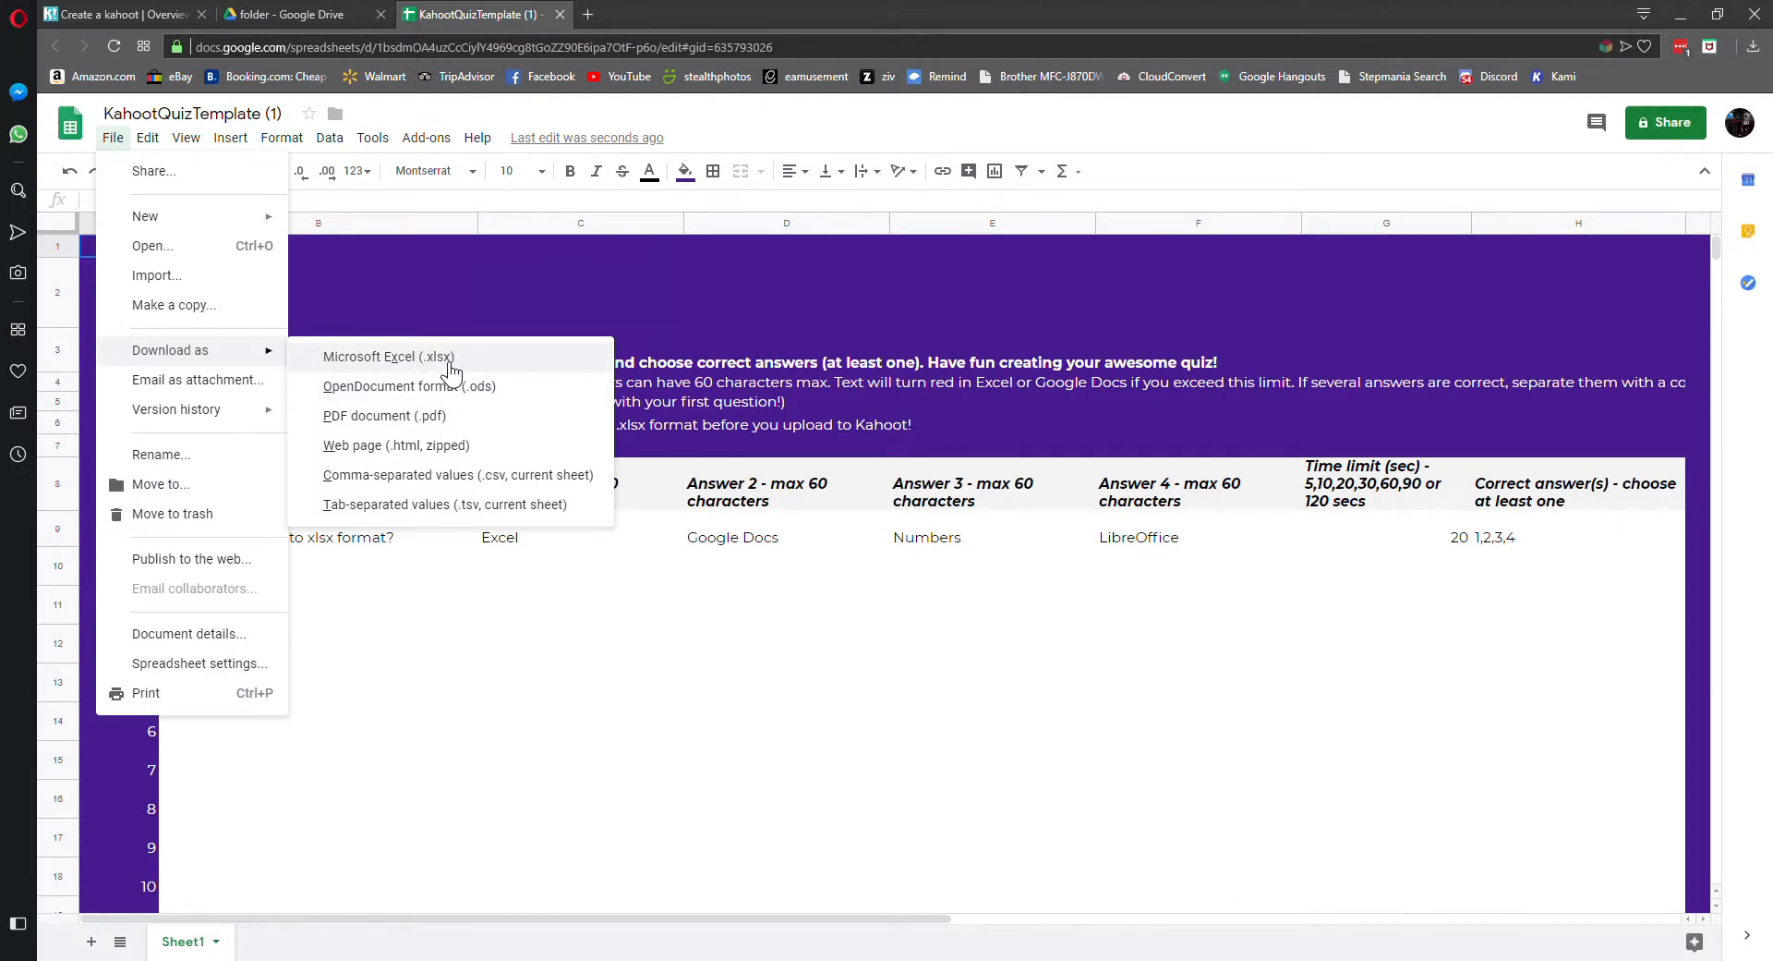
pyautogui.click(329, 136)
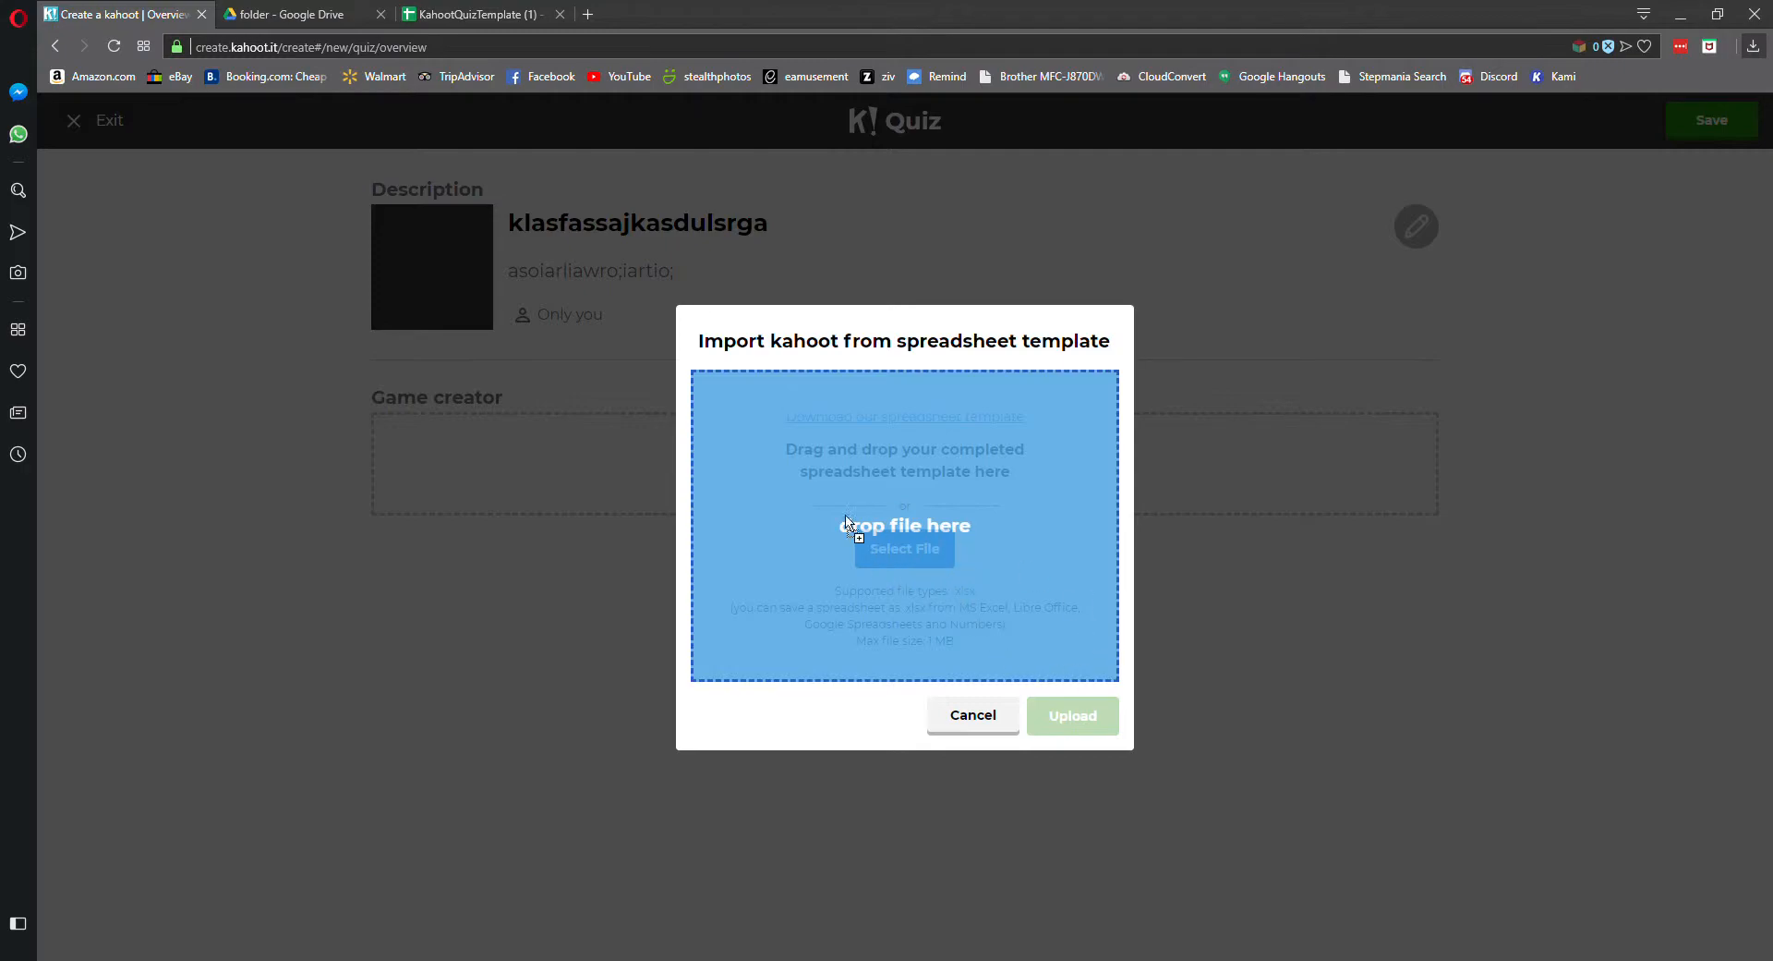
pyautogui.moveTo(962, 538)
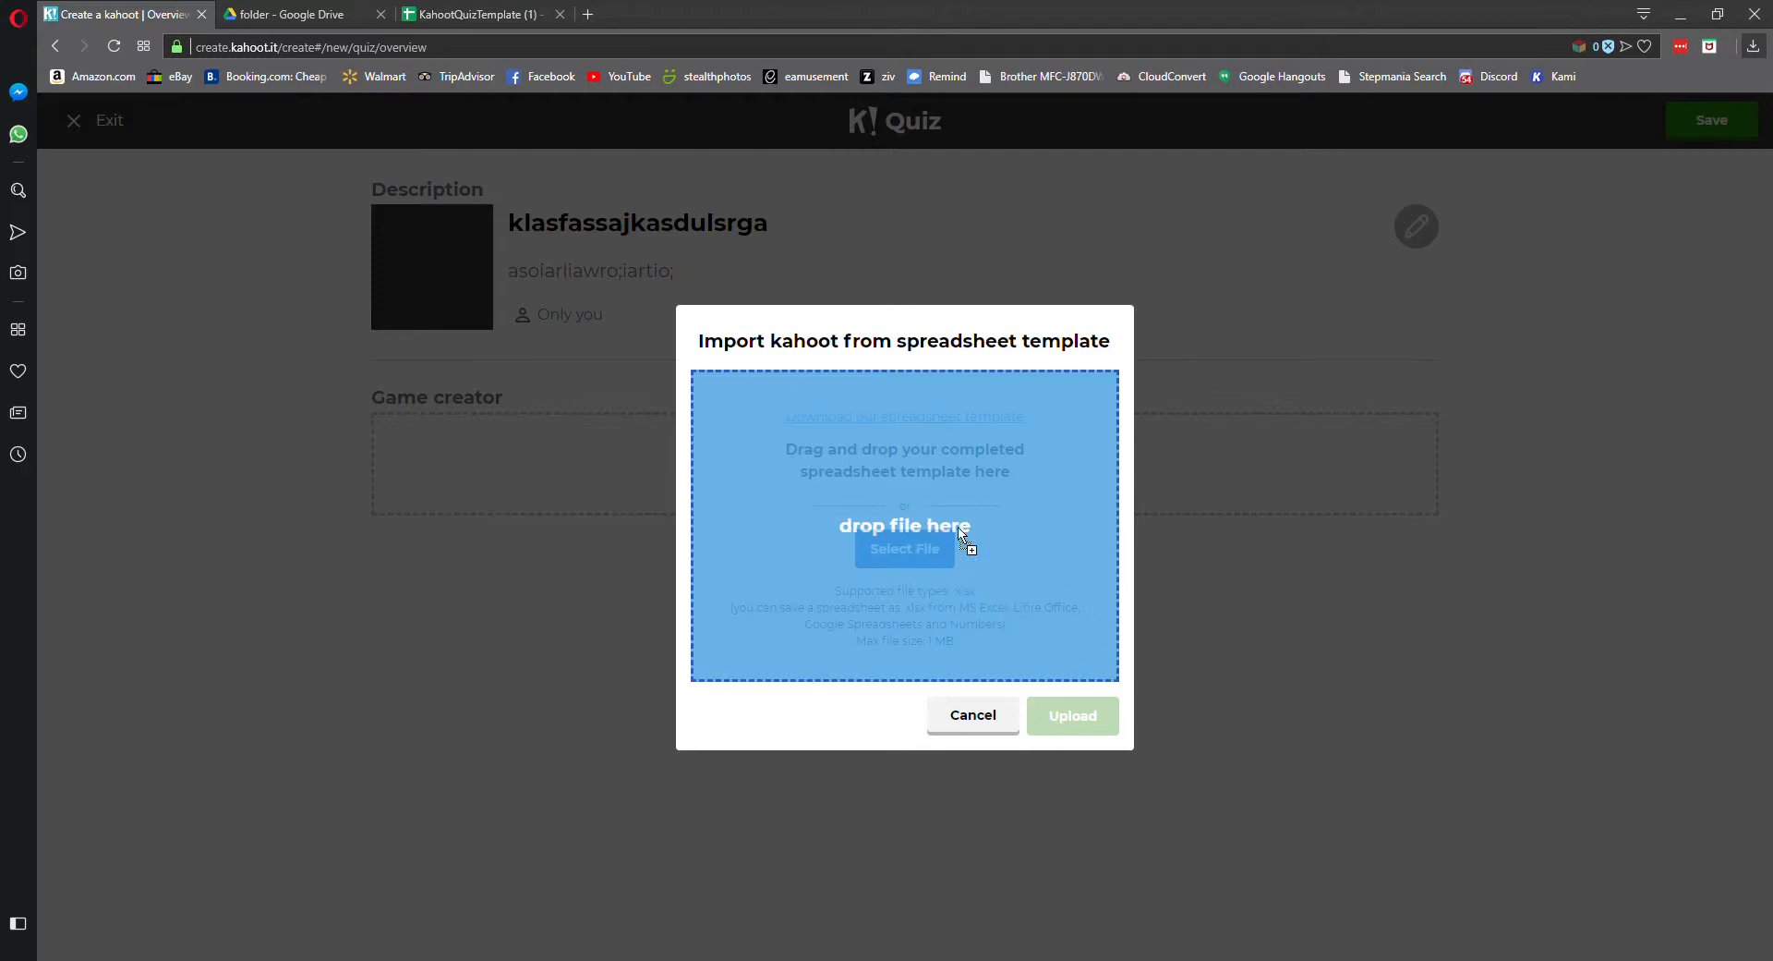